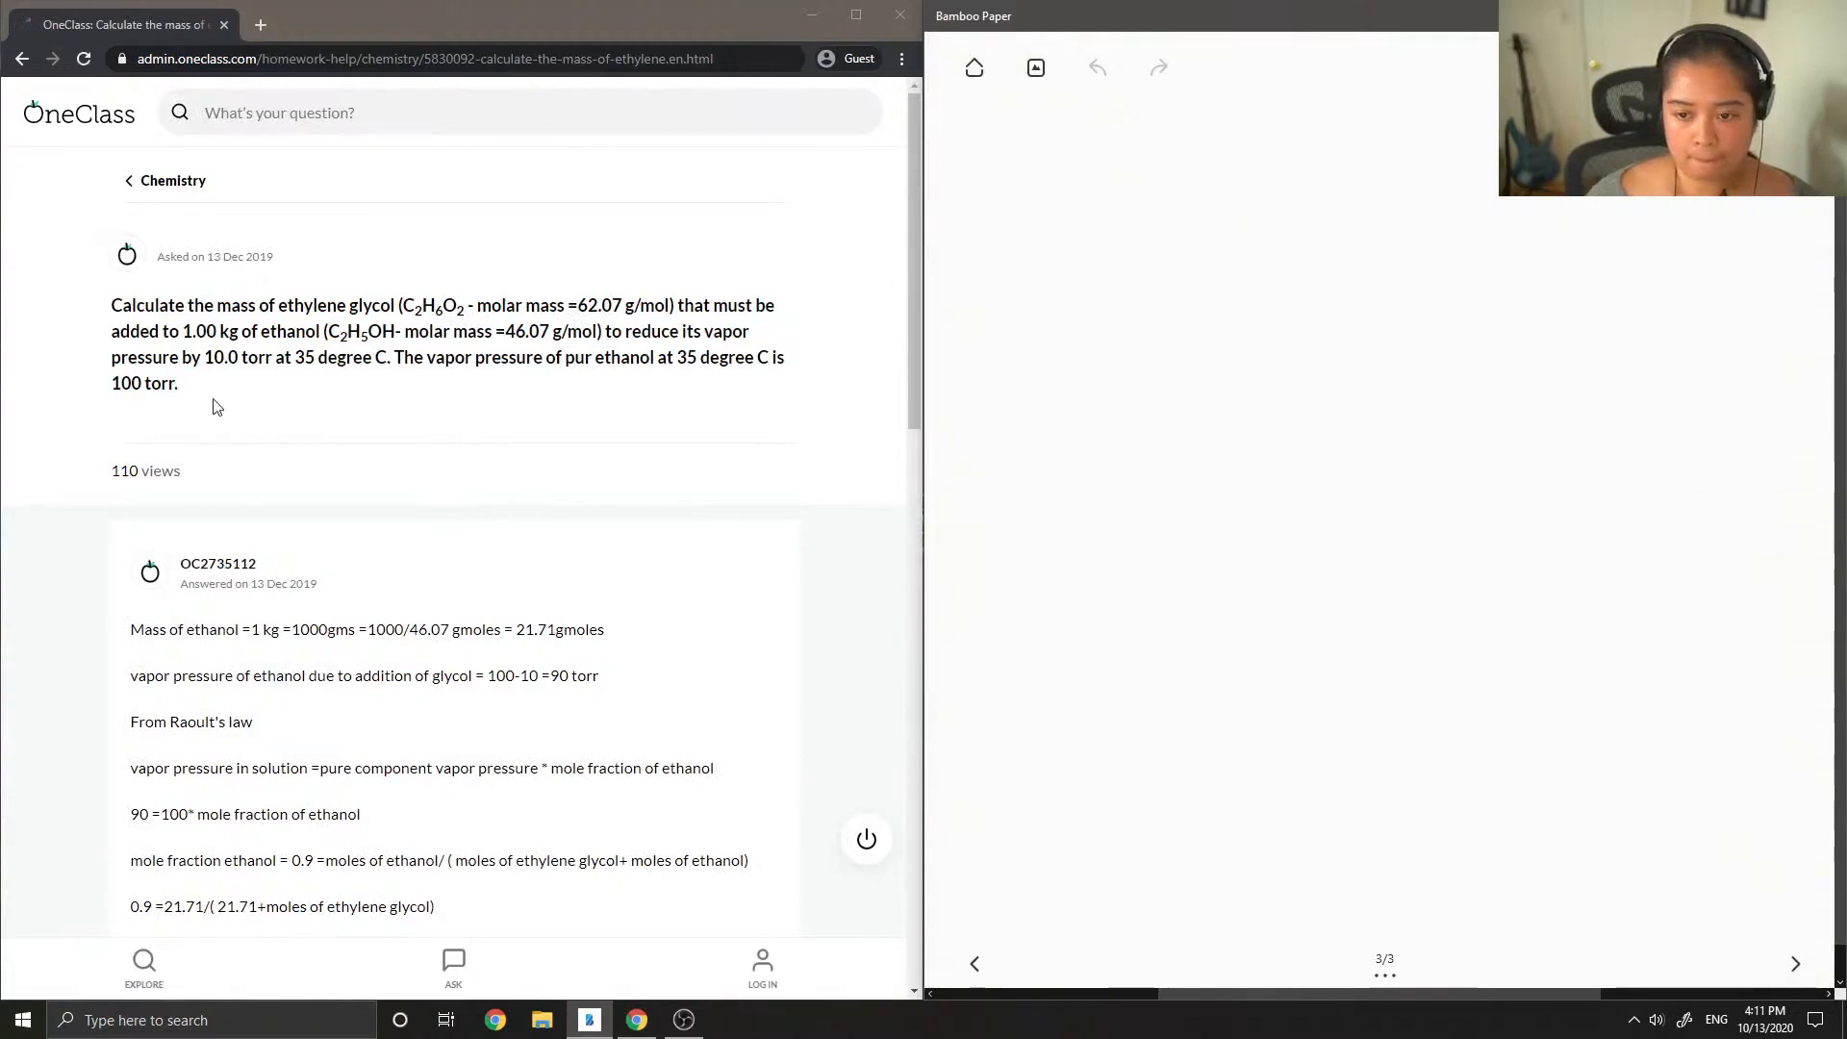
mouse_move(73, 387)
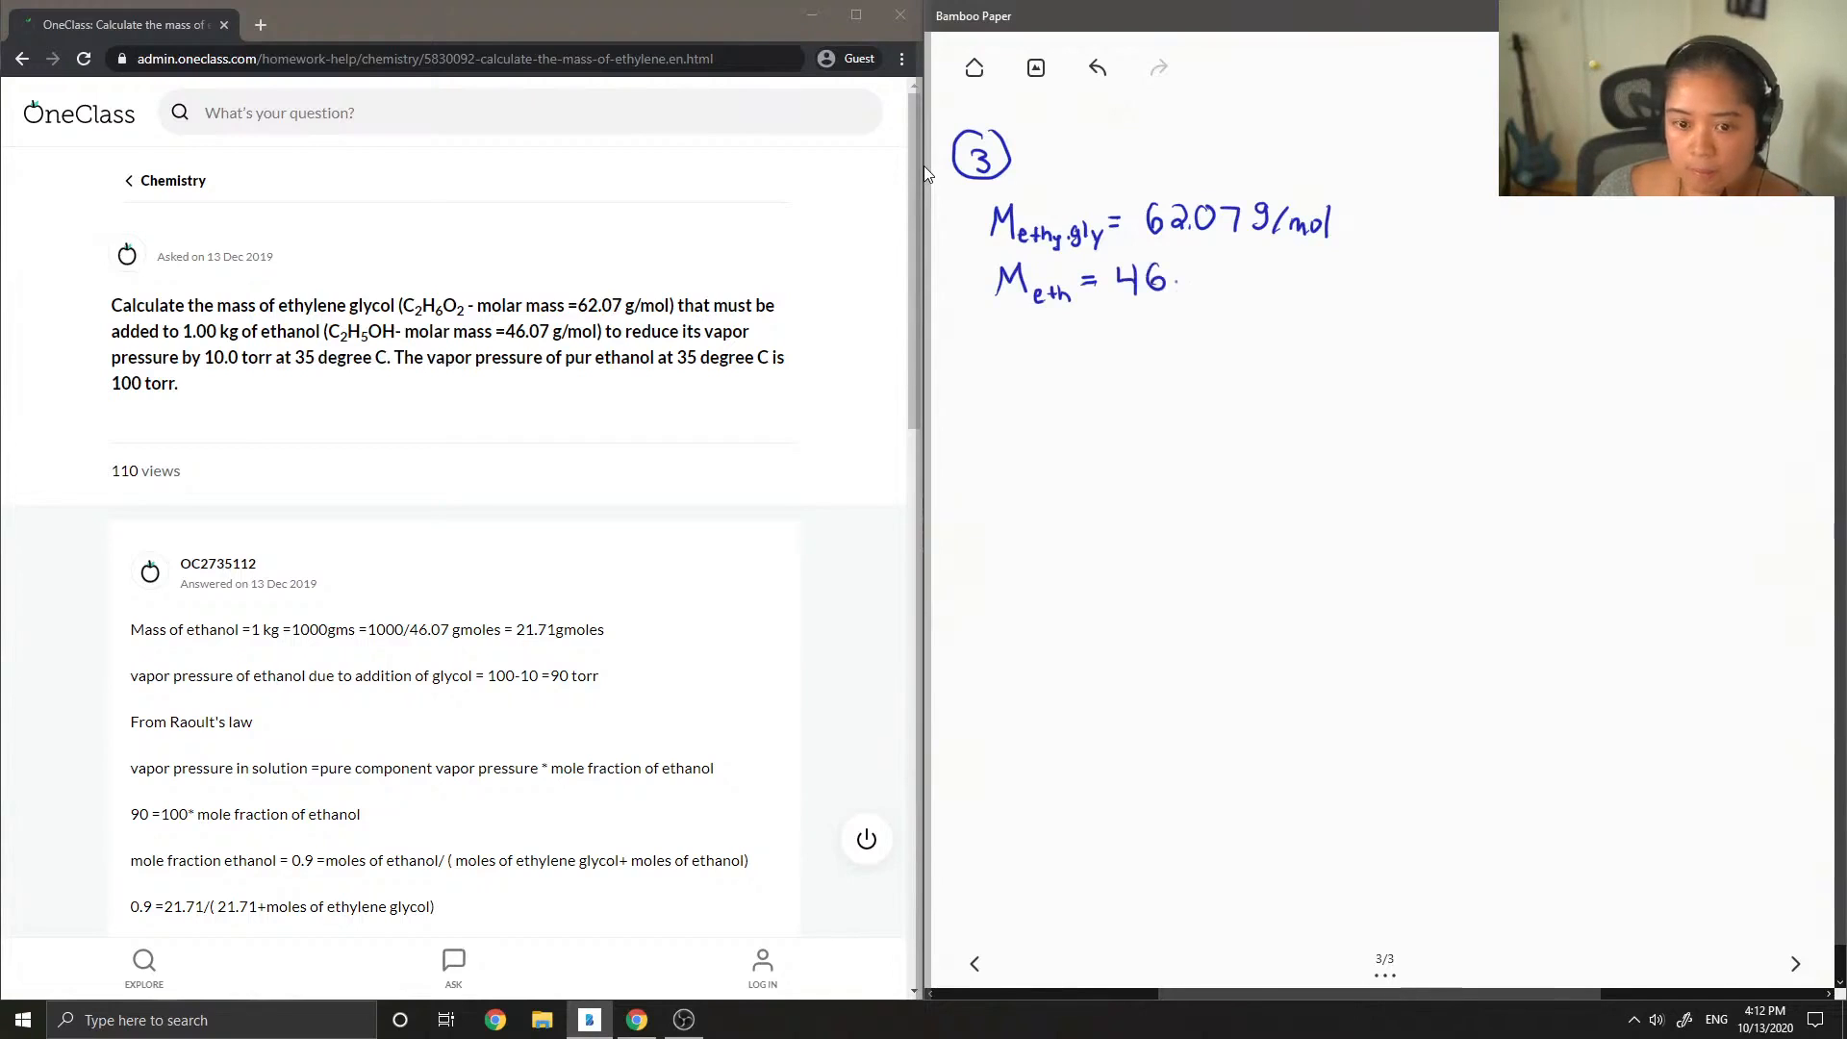
Write the givens in blue: molar masses 62.07 and 46.07 g/mol, 1000 g ethanol, 100 torr
text(07 g/mol)
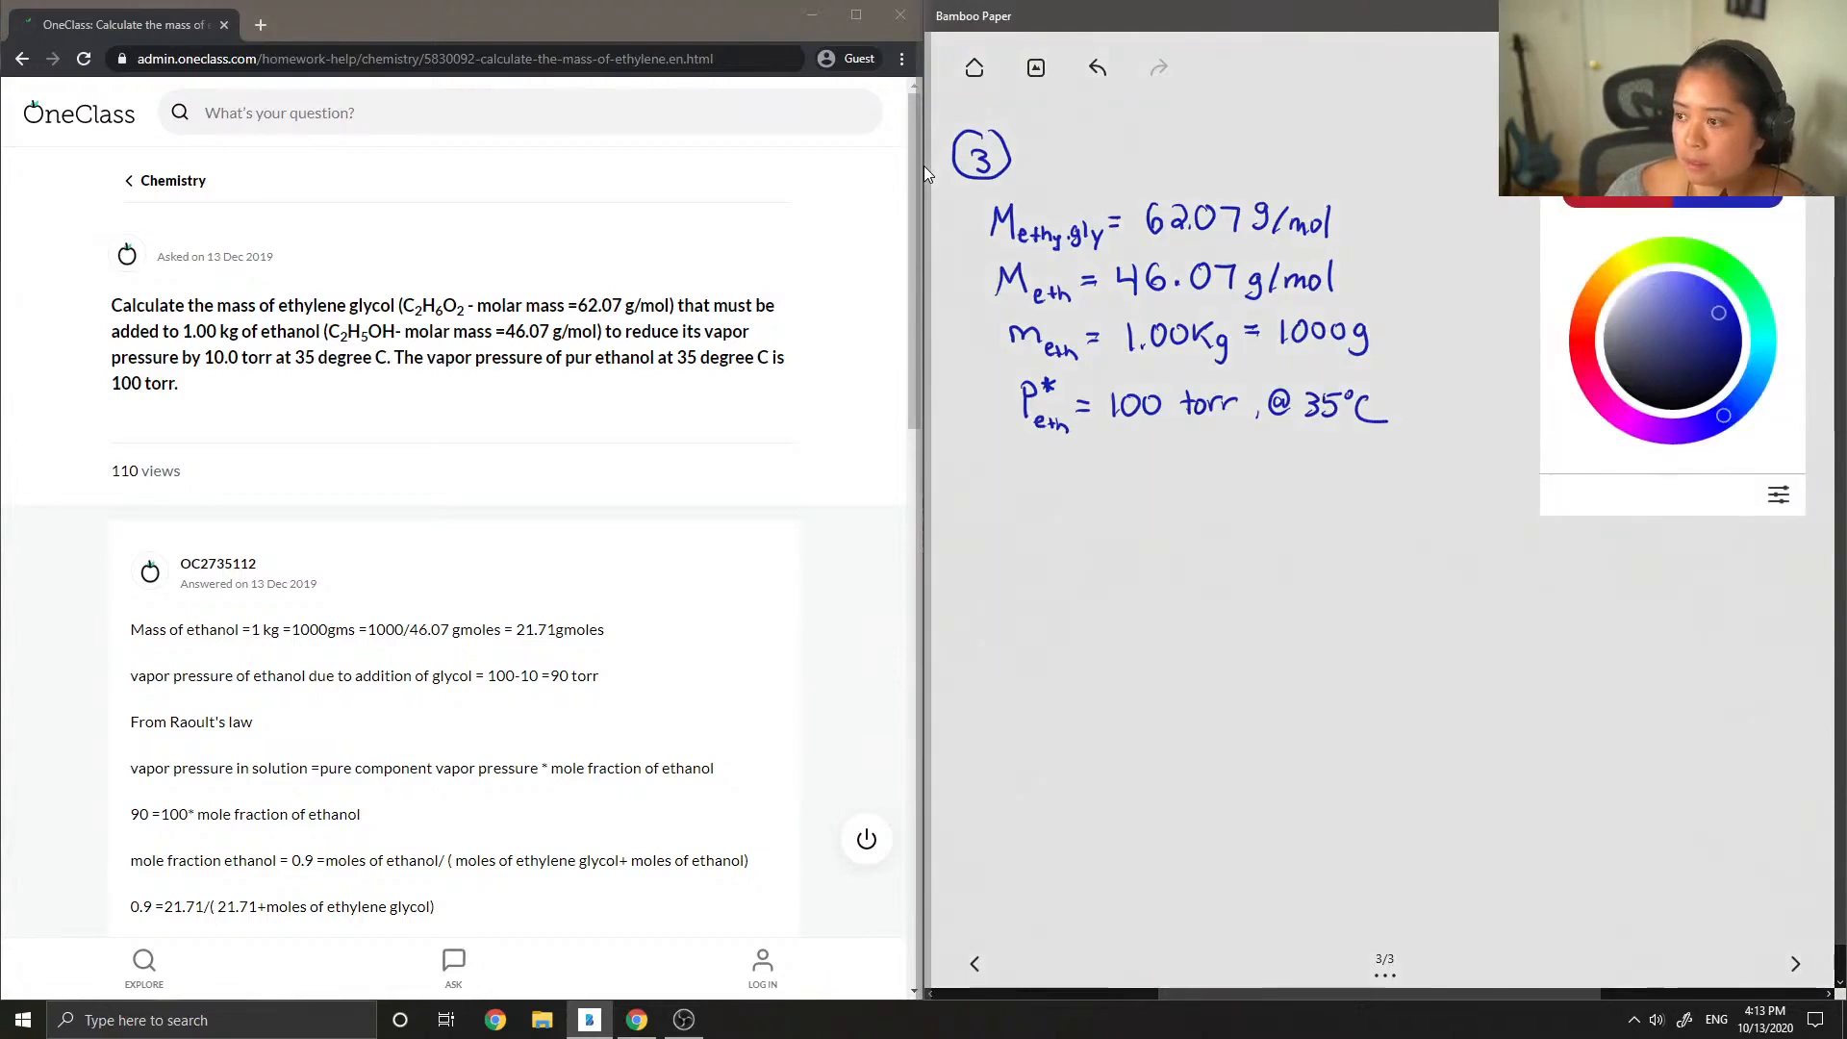
Switch to red ink and write n = 1000 g / 46.07 g/mol = 21.71 mol
click(1582, 334)
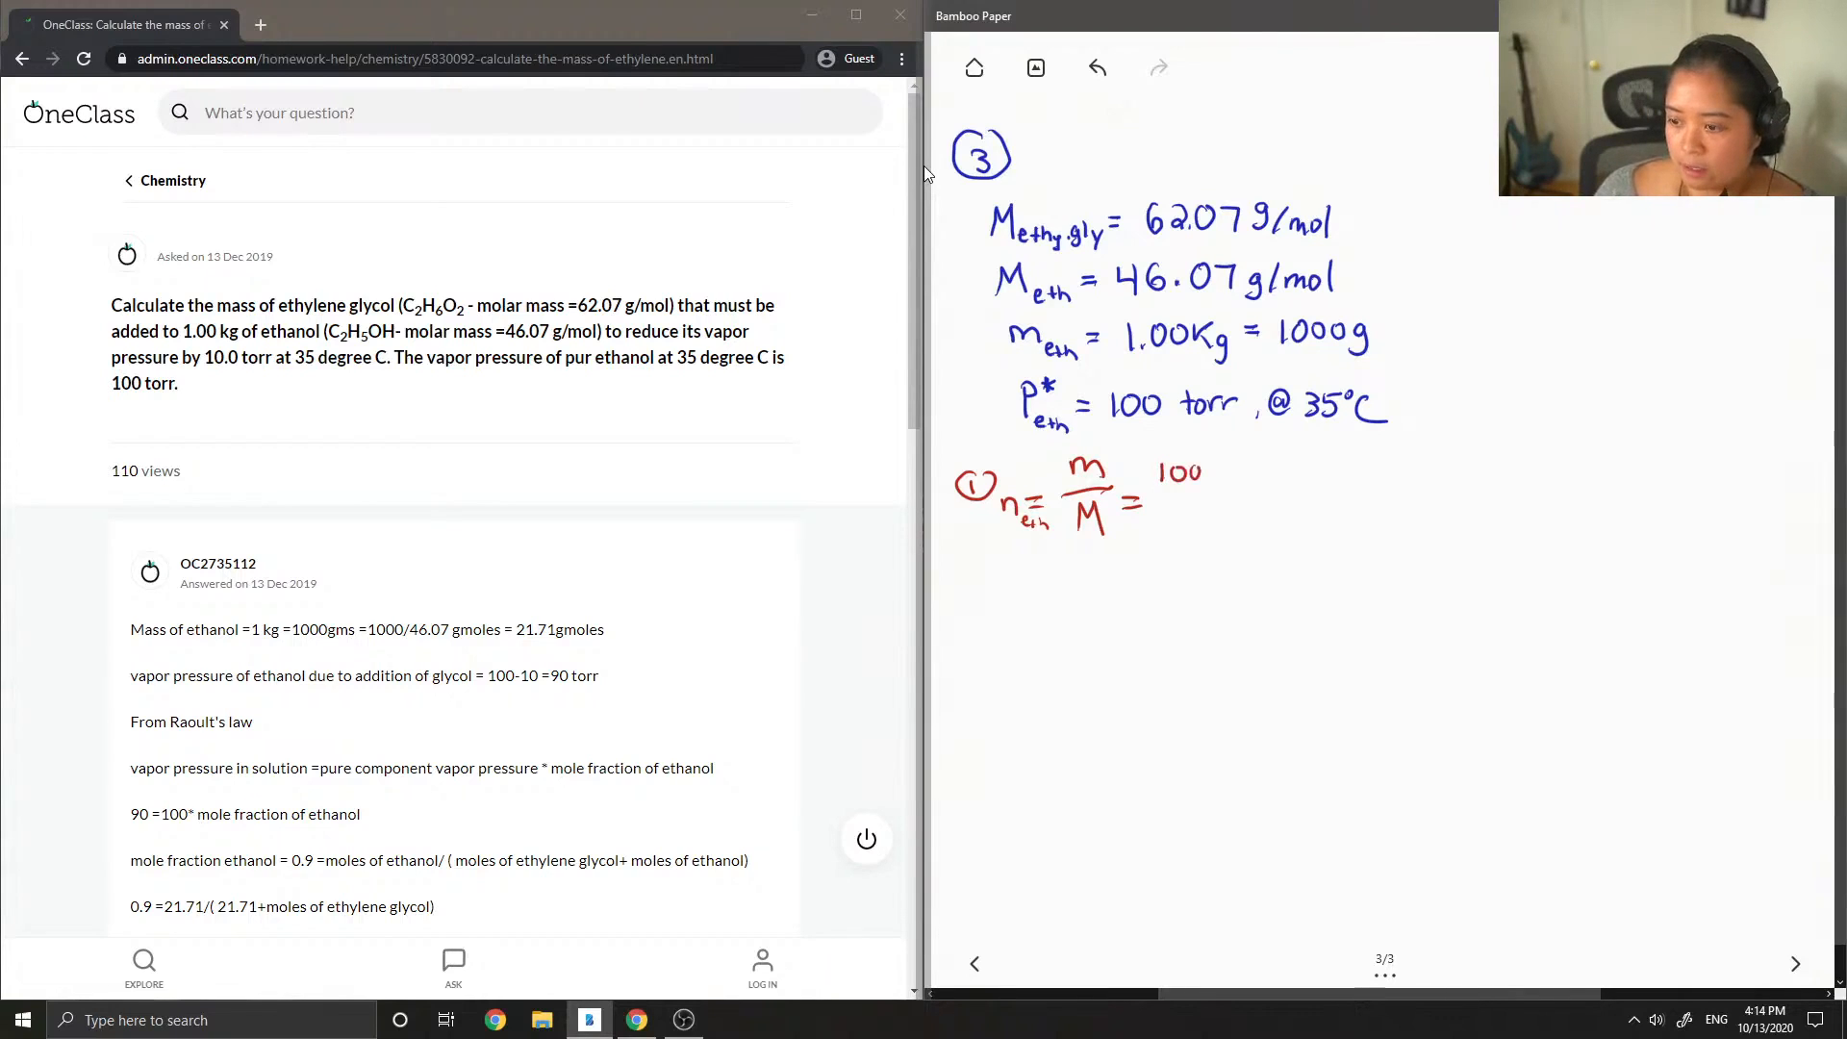
text(1000g)
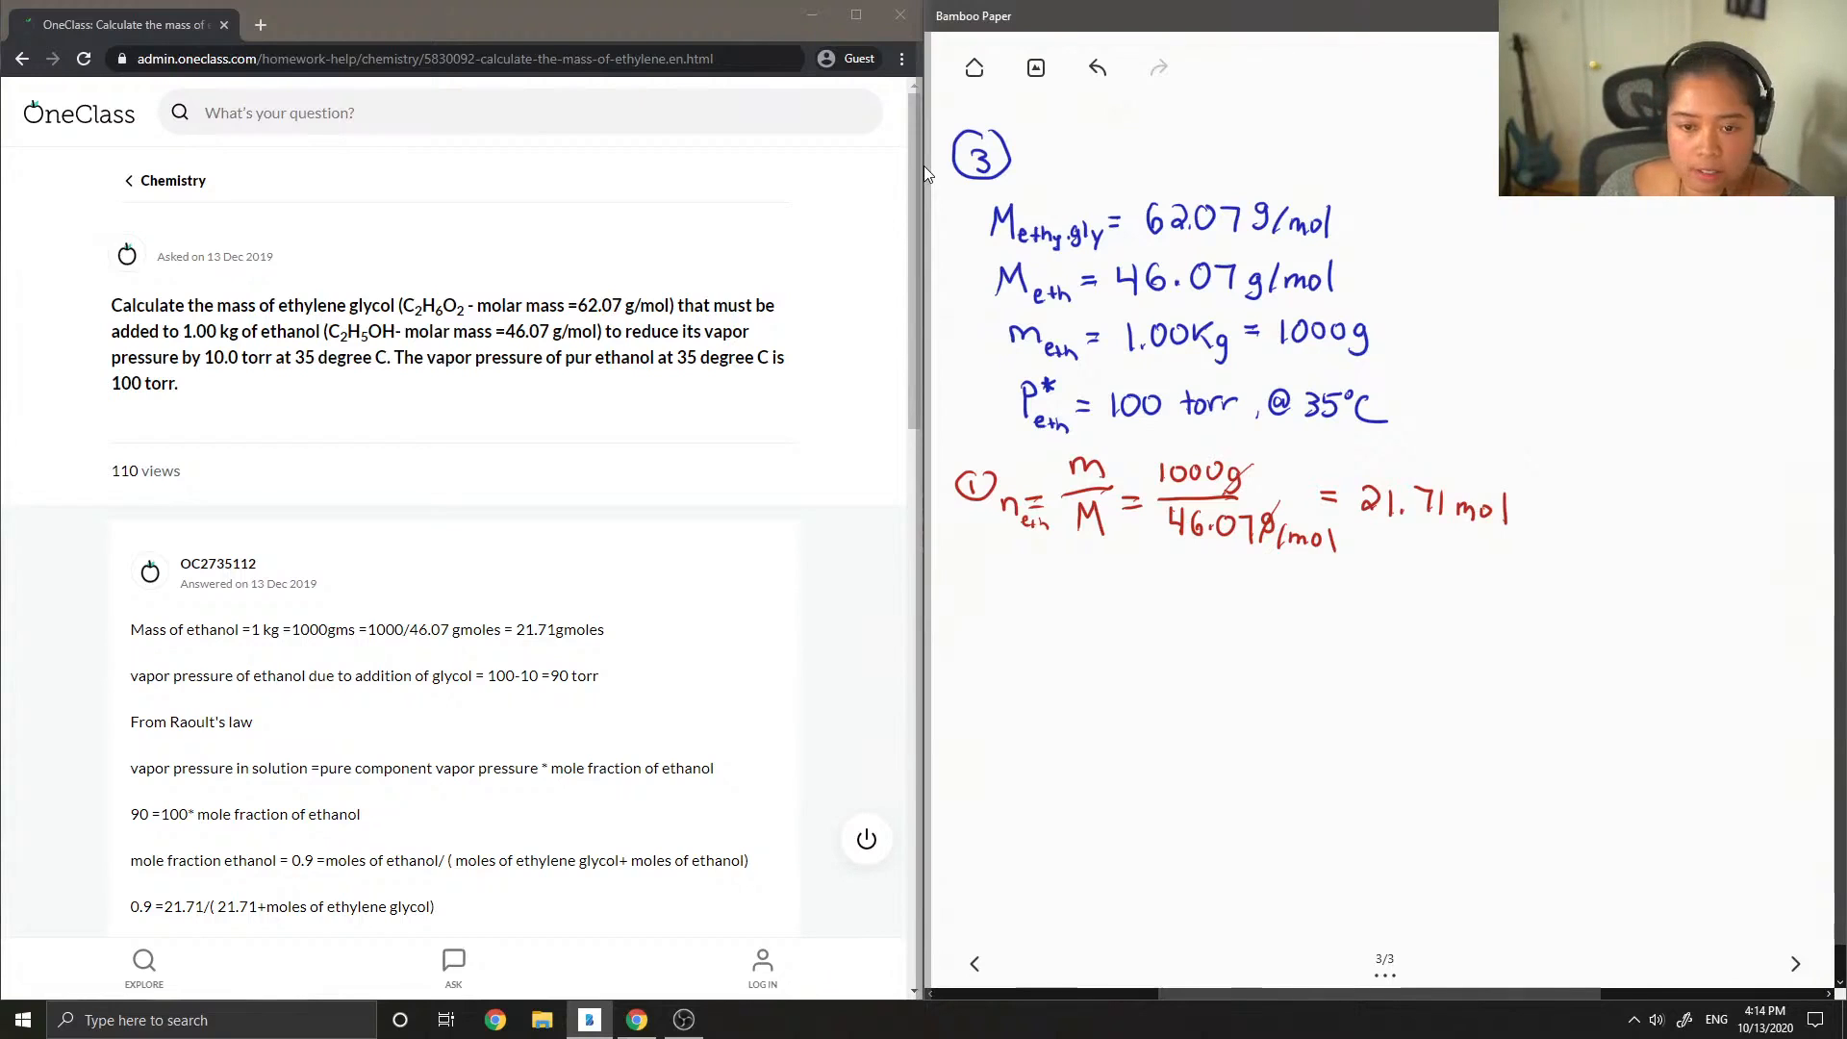
mouse_move(918, 543)
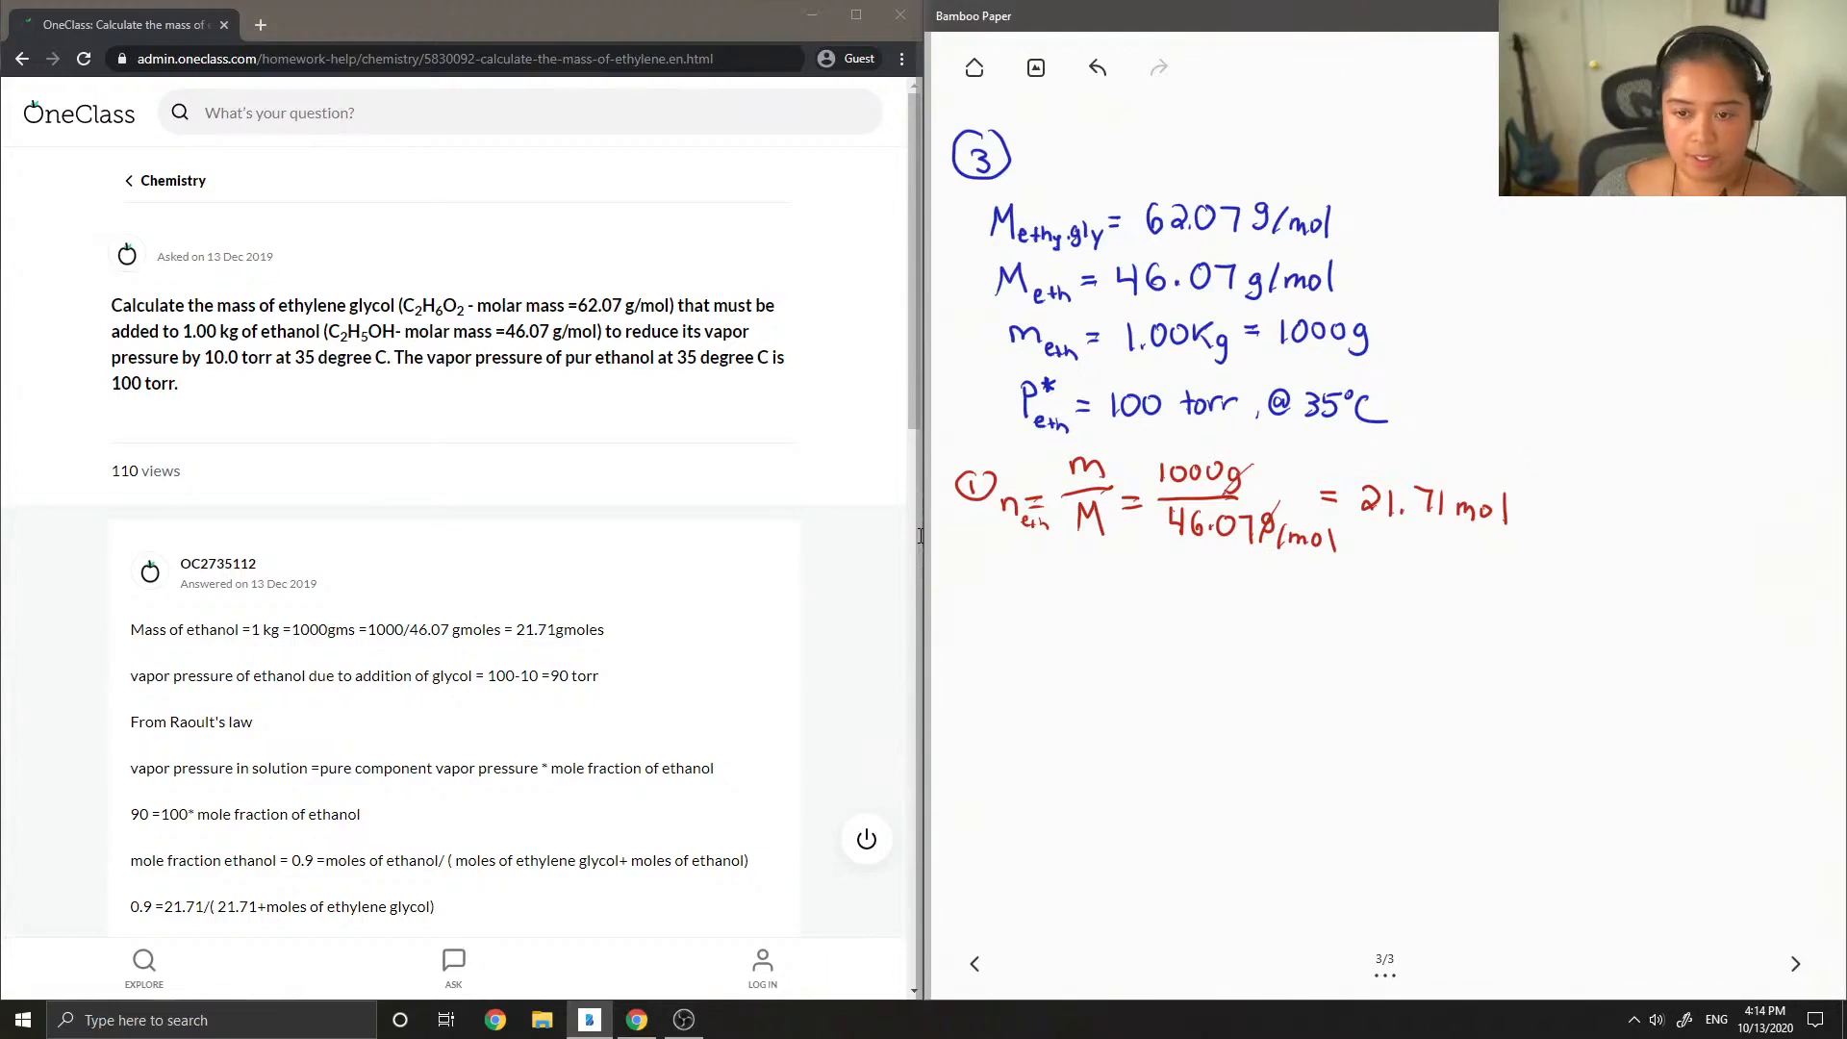
mouse_move(919, 544)
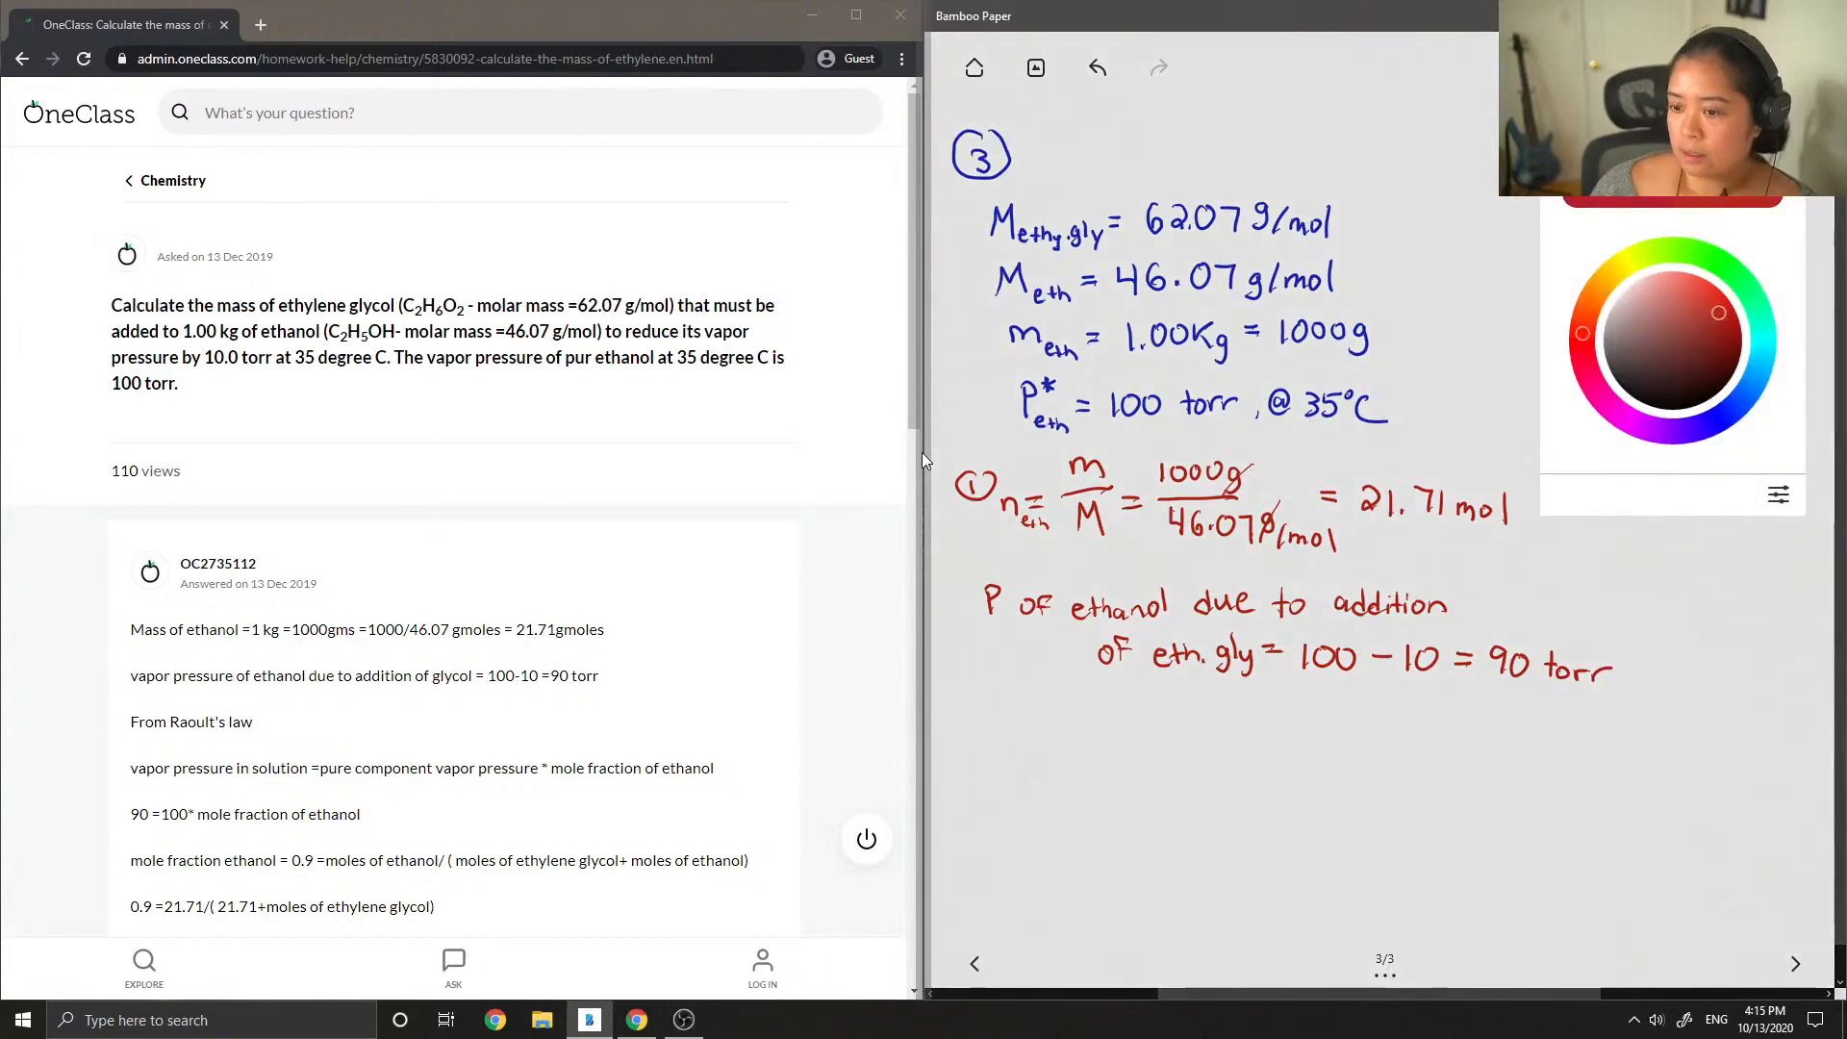
Write the reduced ethanol pressure 100 − 10 = 90 torr in red
click(1620, 415)
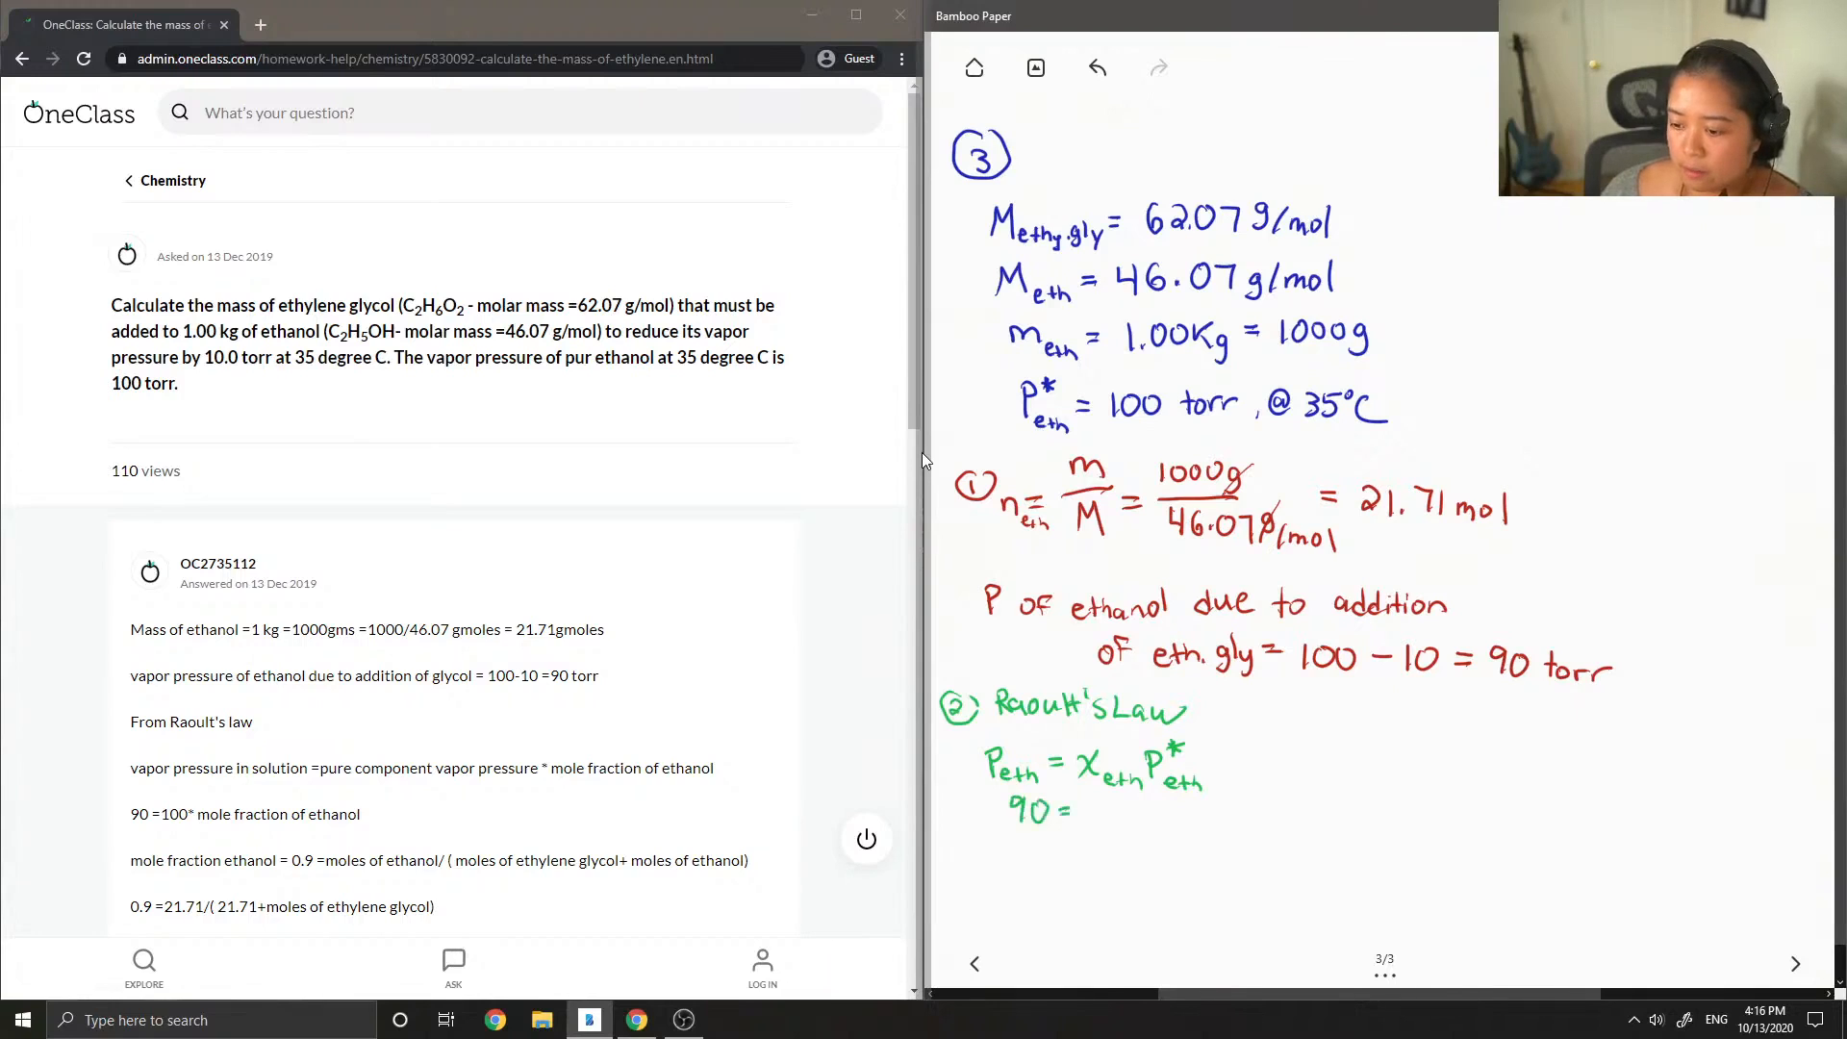
mouse_move(1102, 810)
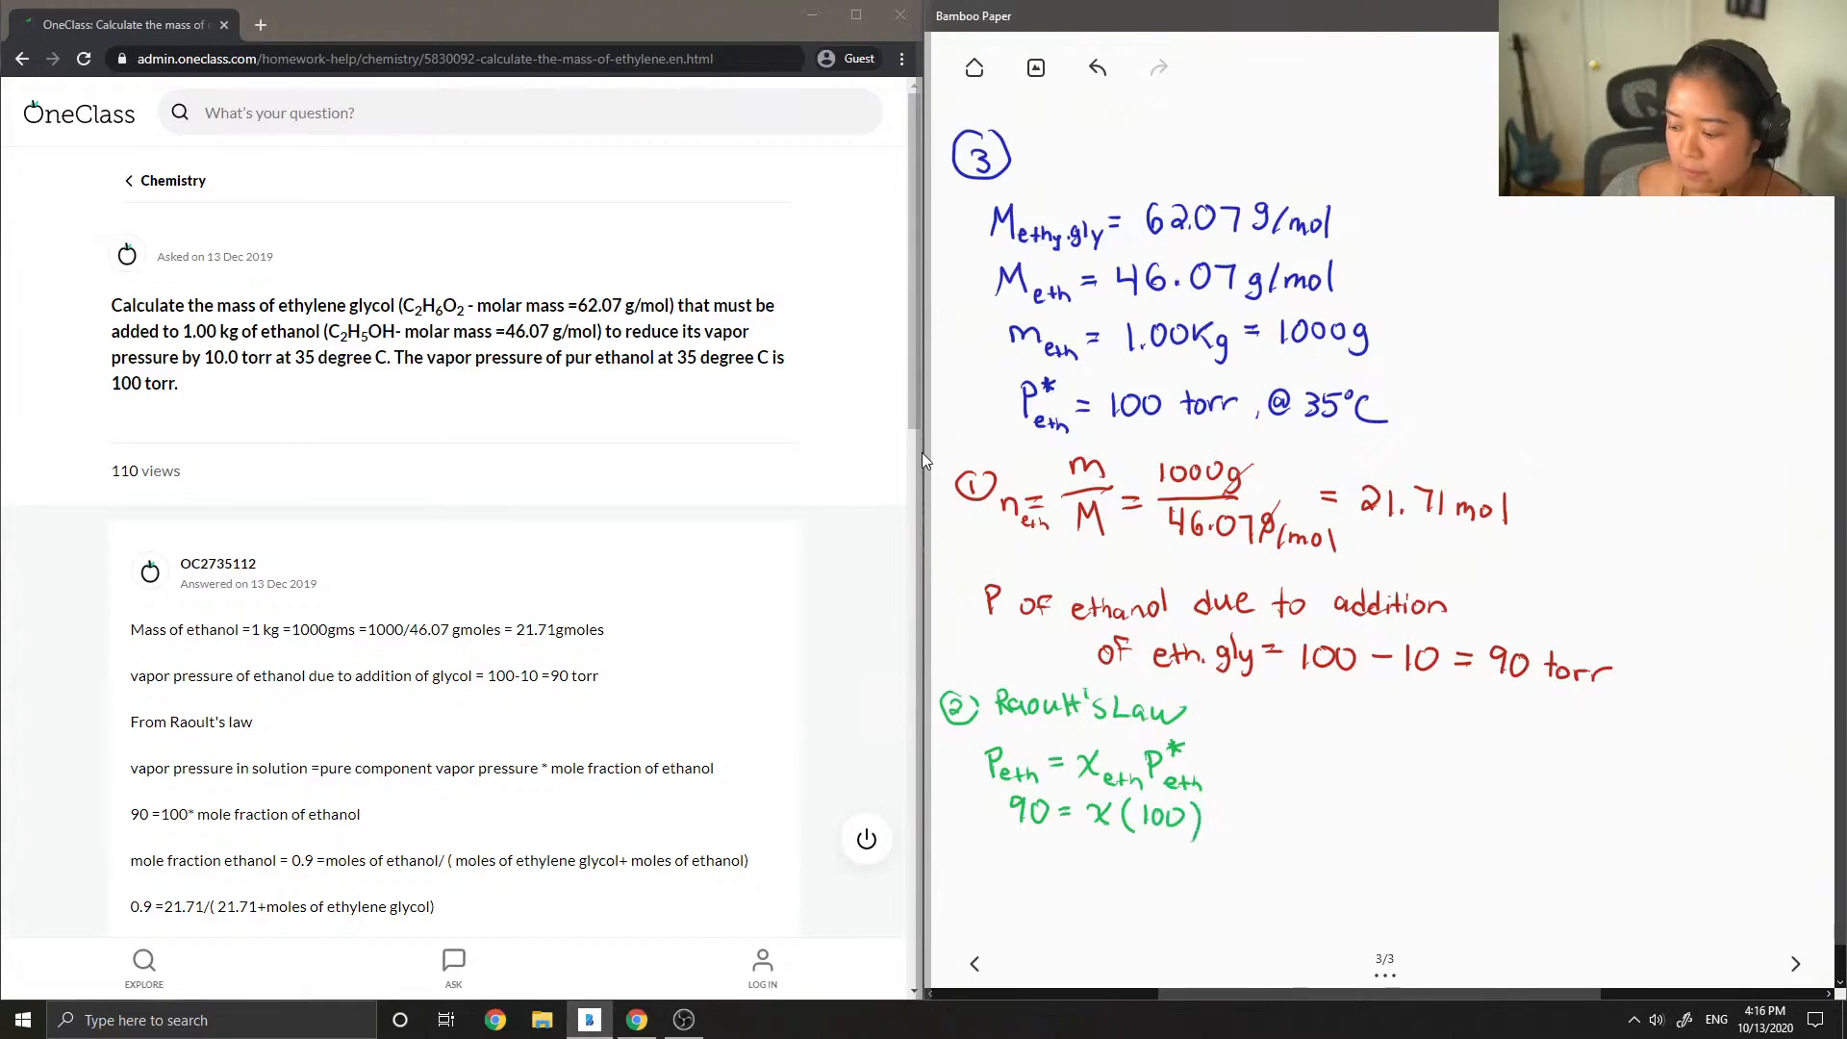
In green, write Raoult's Law 90 = x(100), giving x = 0.9
click(1041, 846)
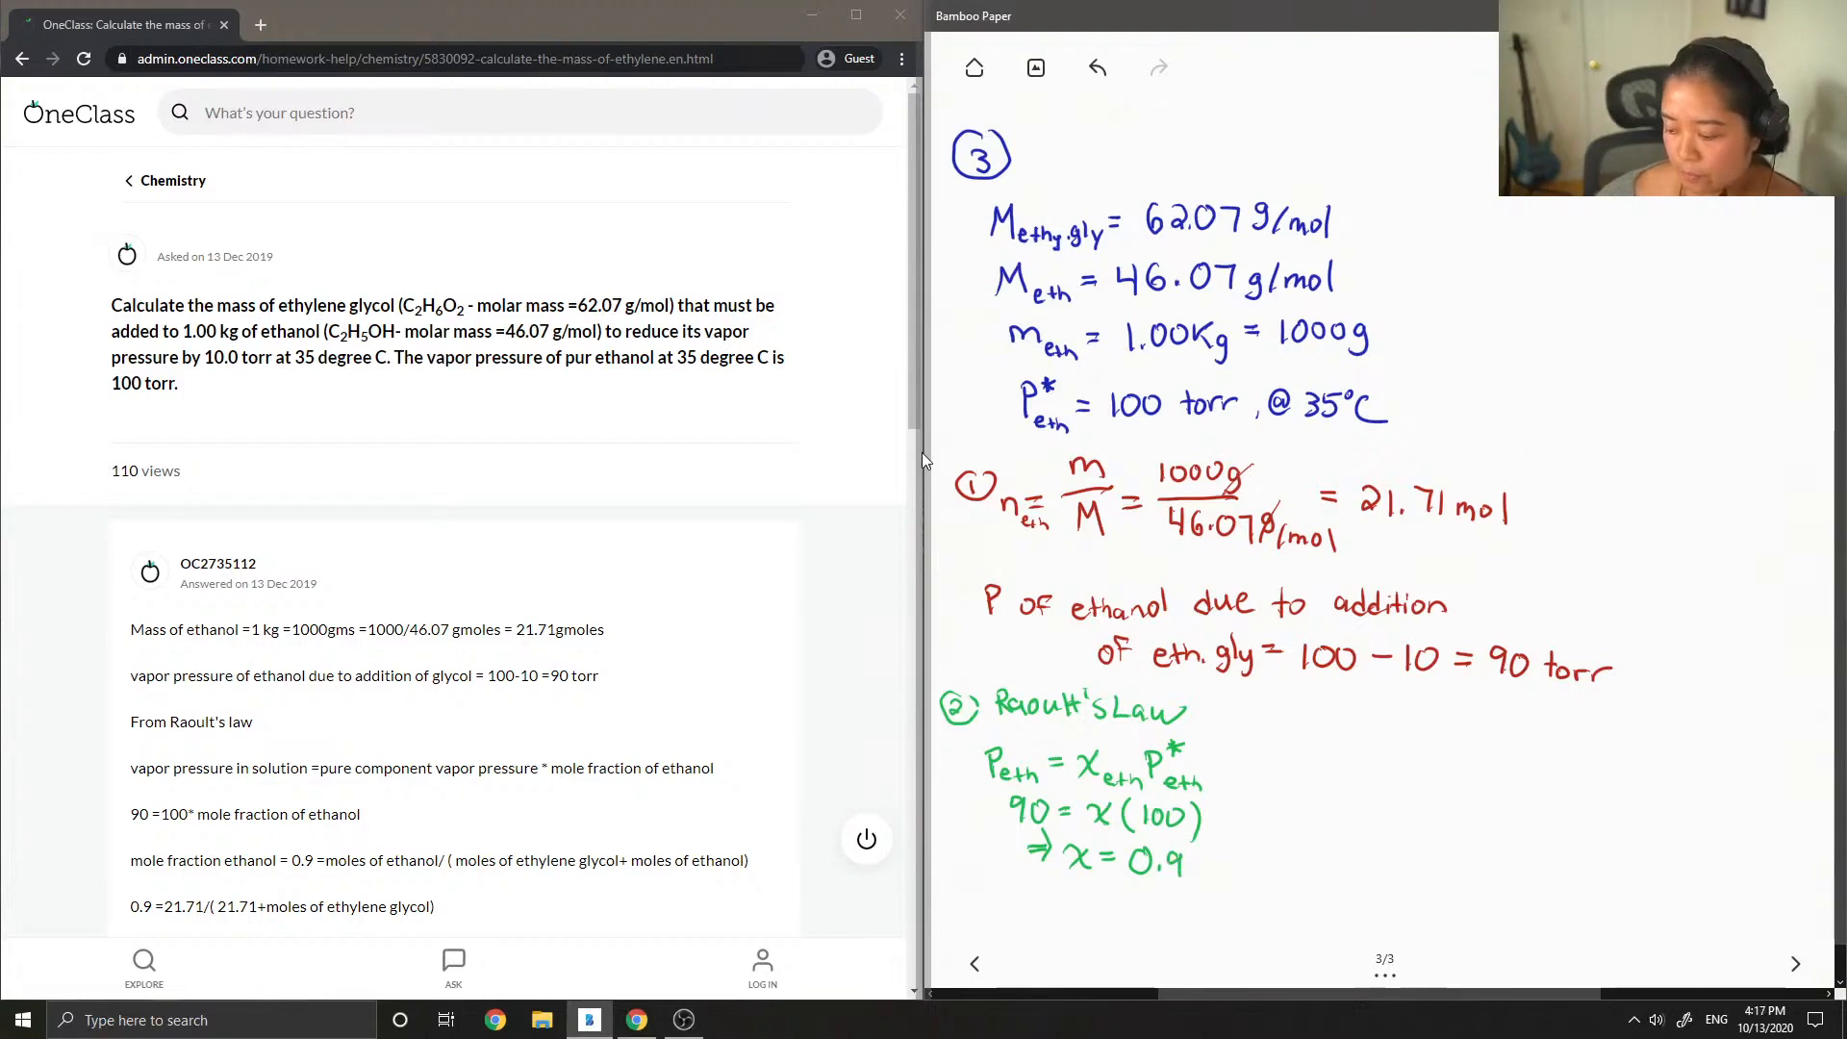
mouse_move(924, 776)
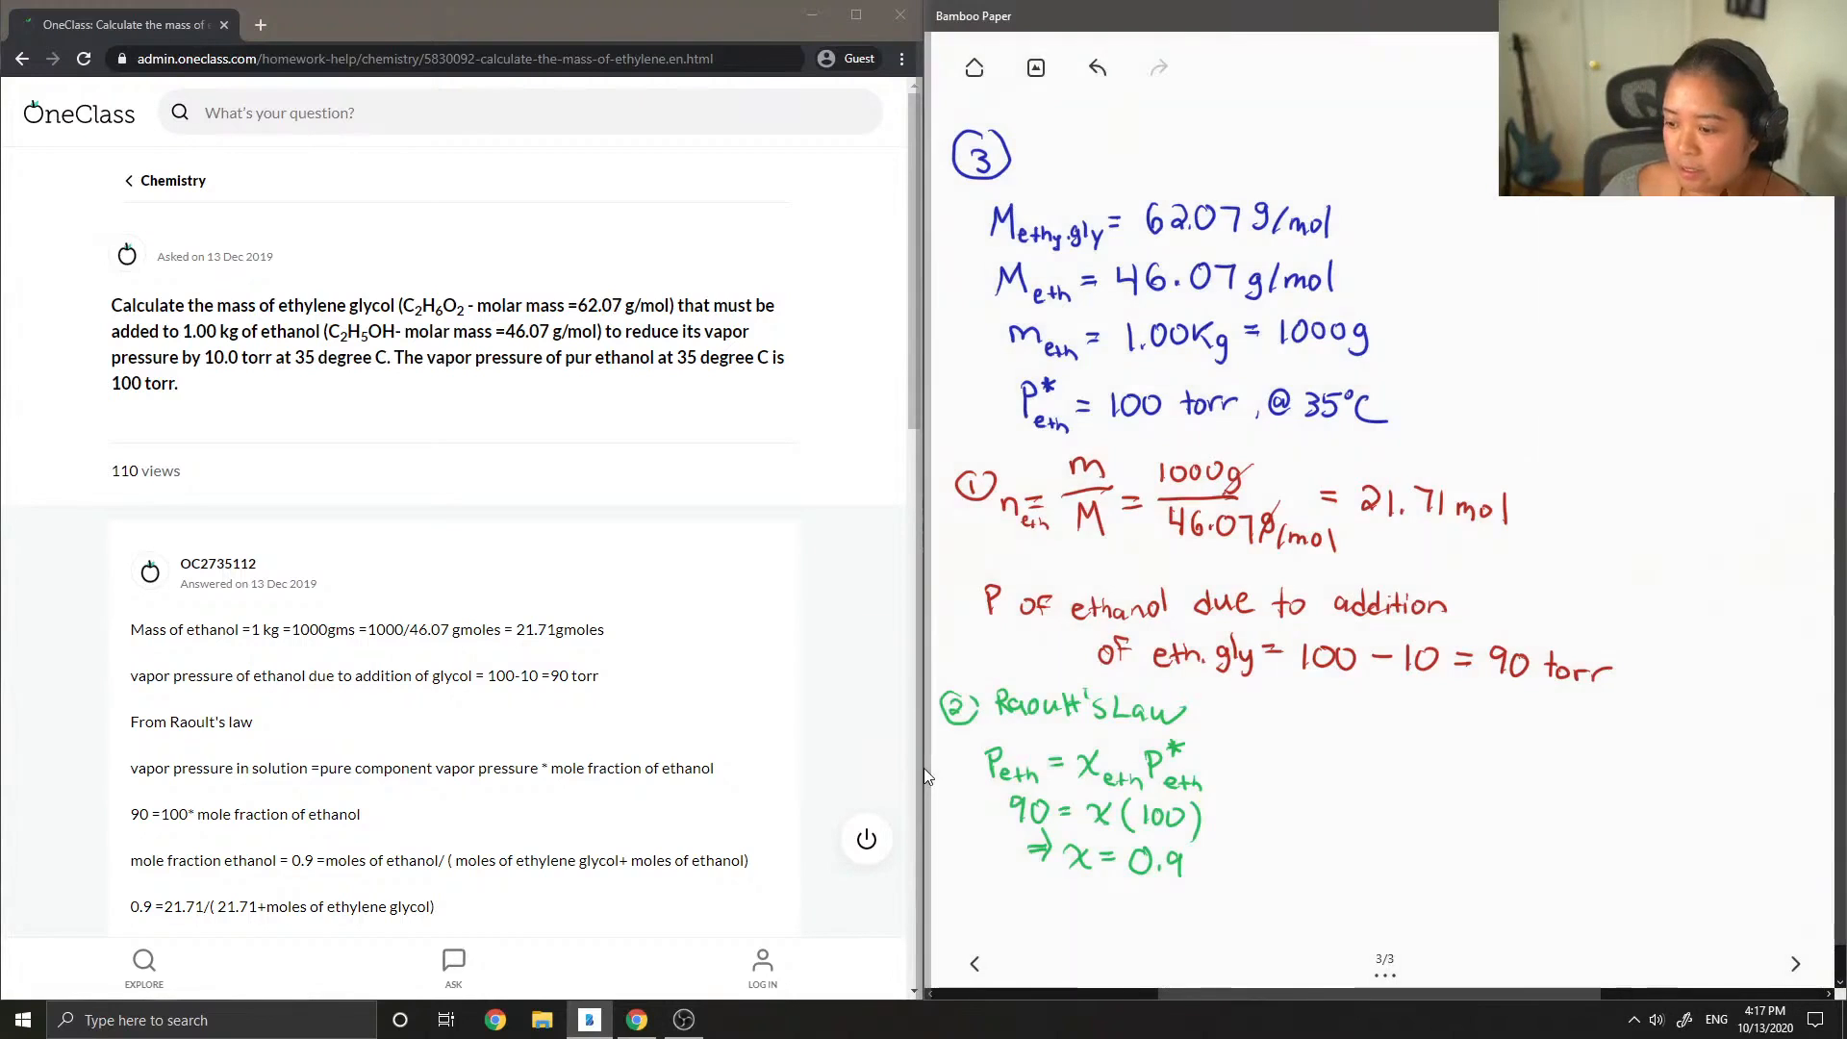
click(1280, 710)
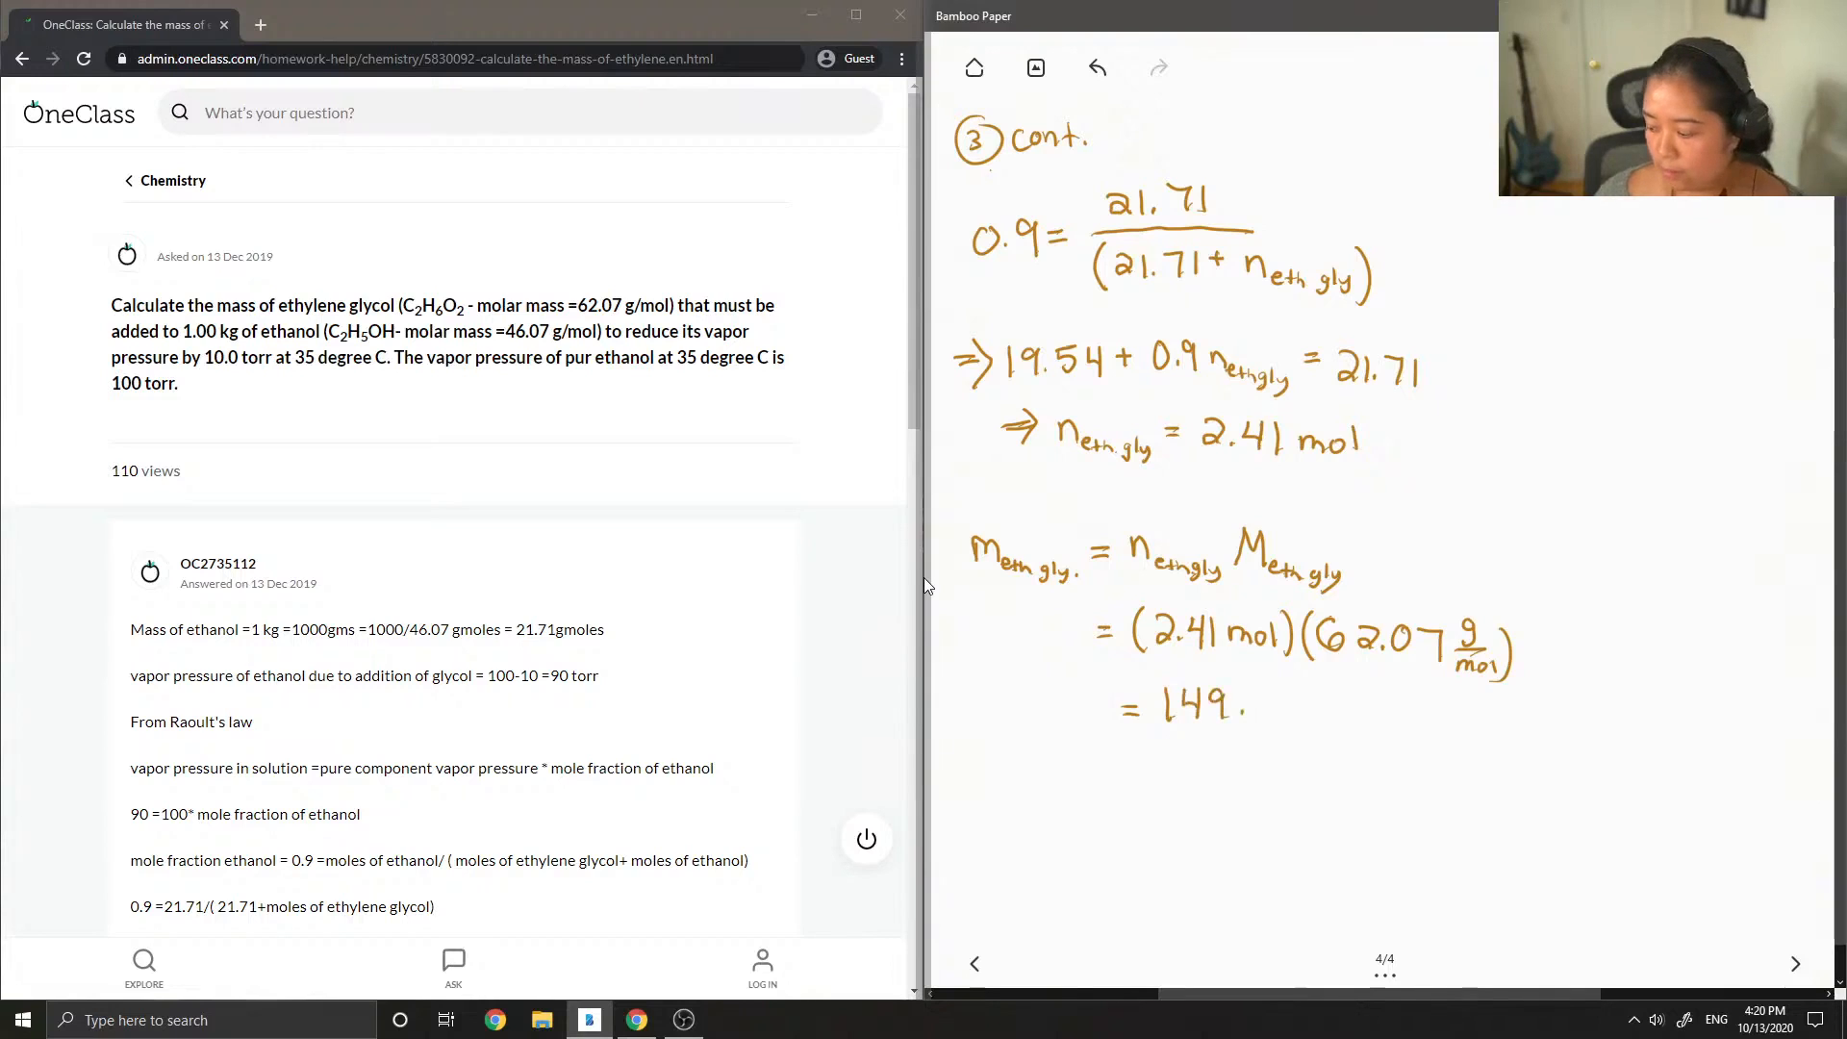
Write m = (2.41 mol)(62.07 g/mol) = 149.58 g as the final answer
click(1266, 695)
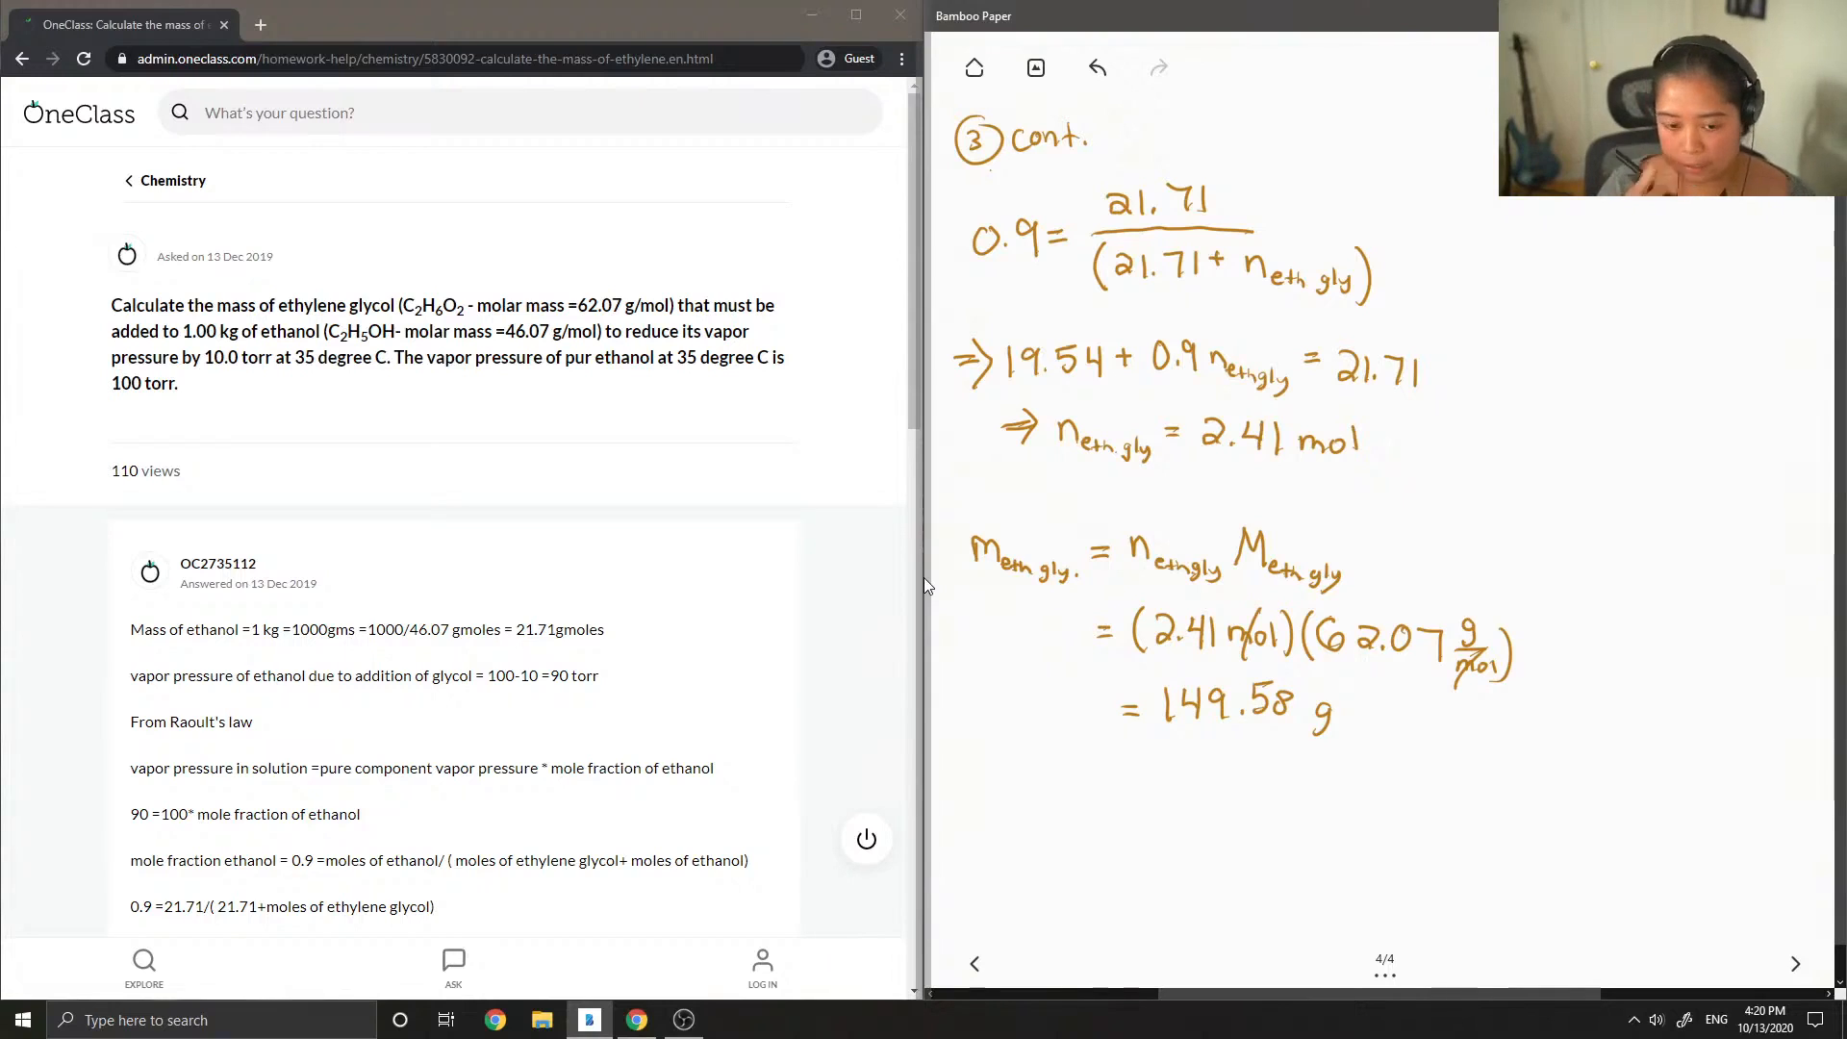
mouse_move(622, 525)
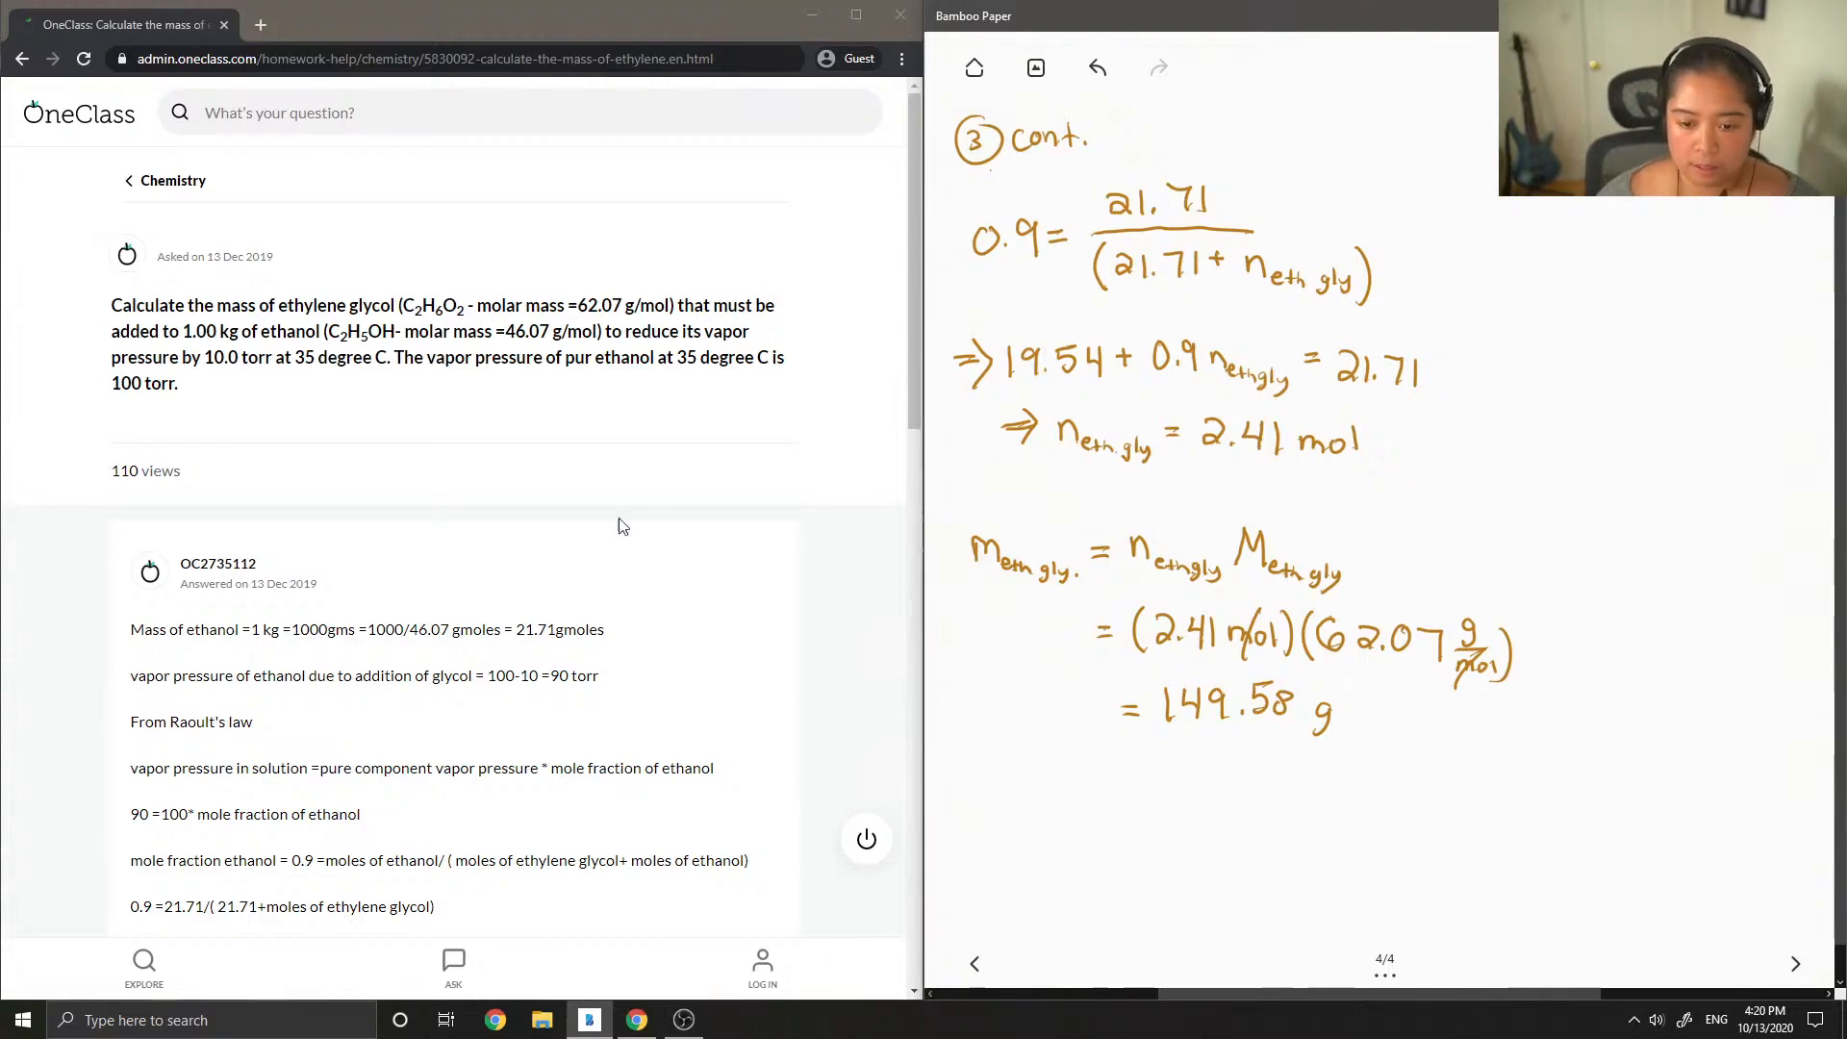
Scroll the OneClass answer down to its final 2.41 × 62.07 = 149.58 g result
scroll(down, 3)
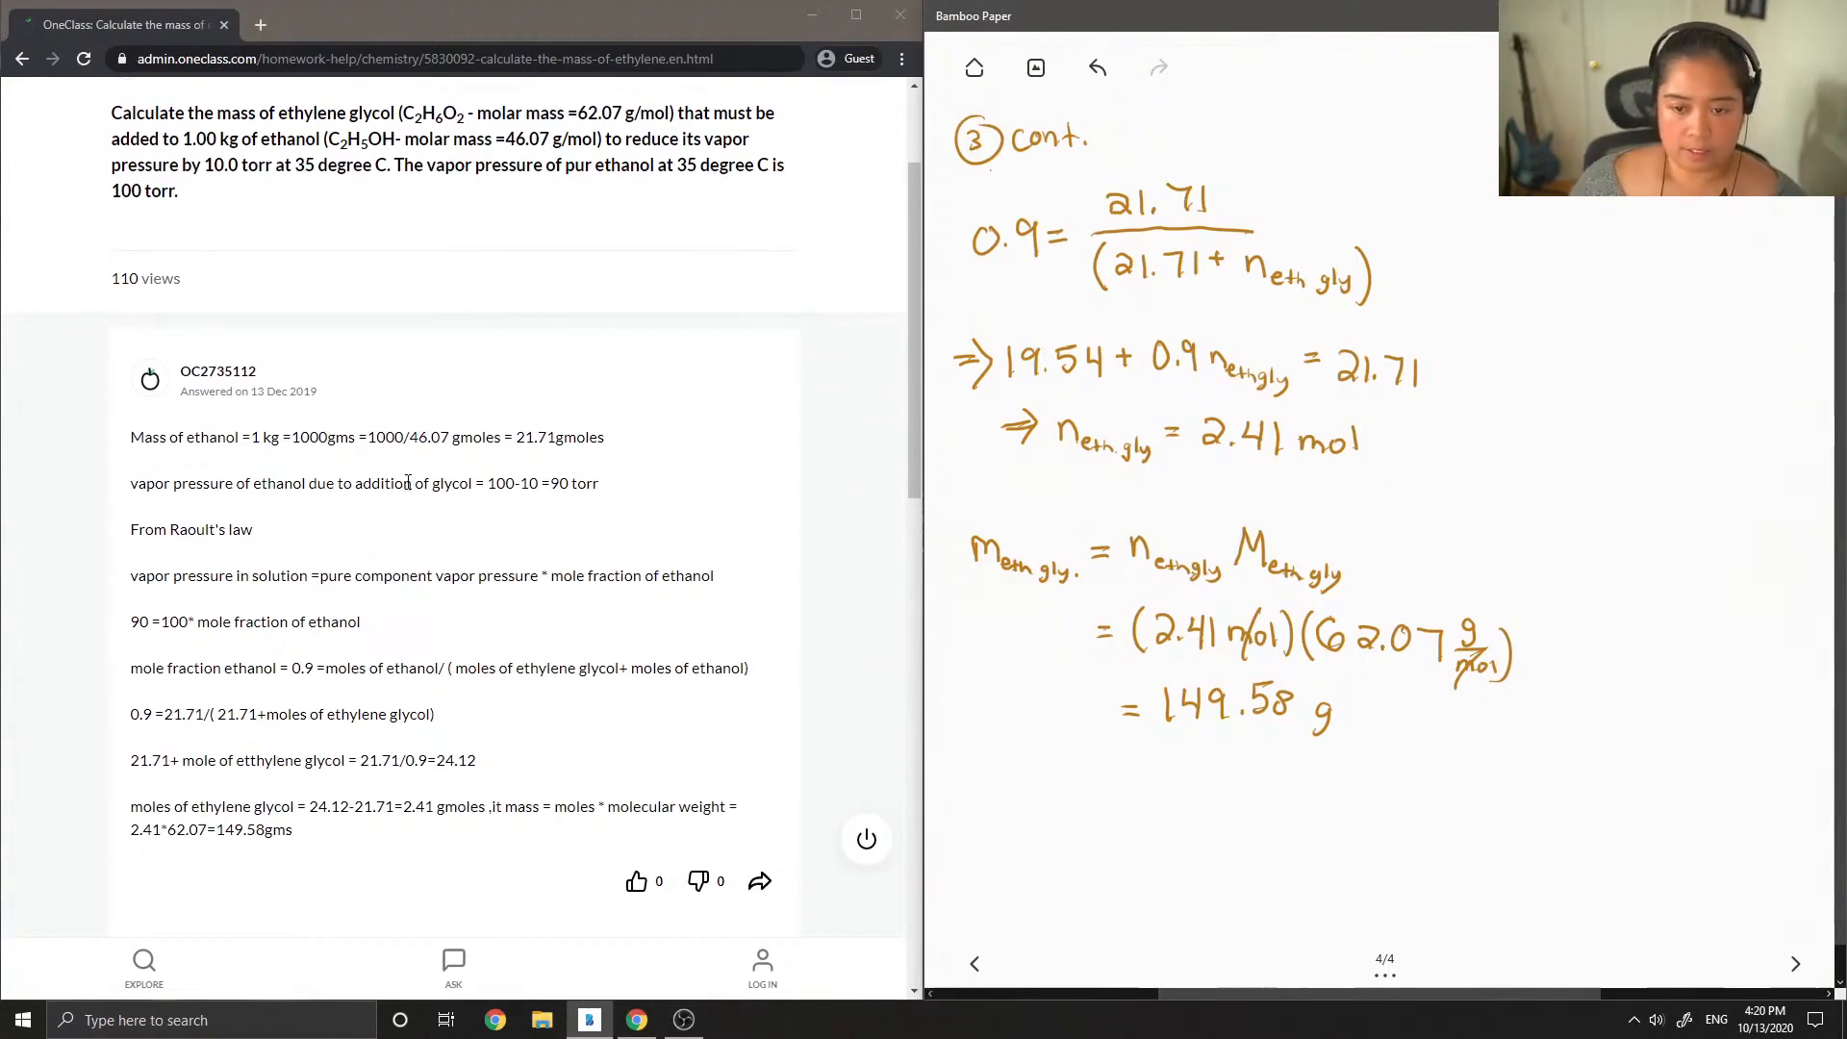
mouse_move(339, 460)
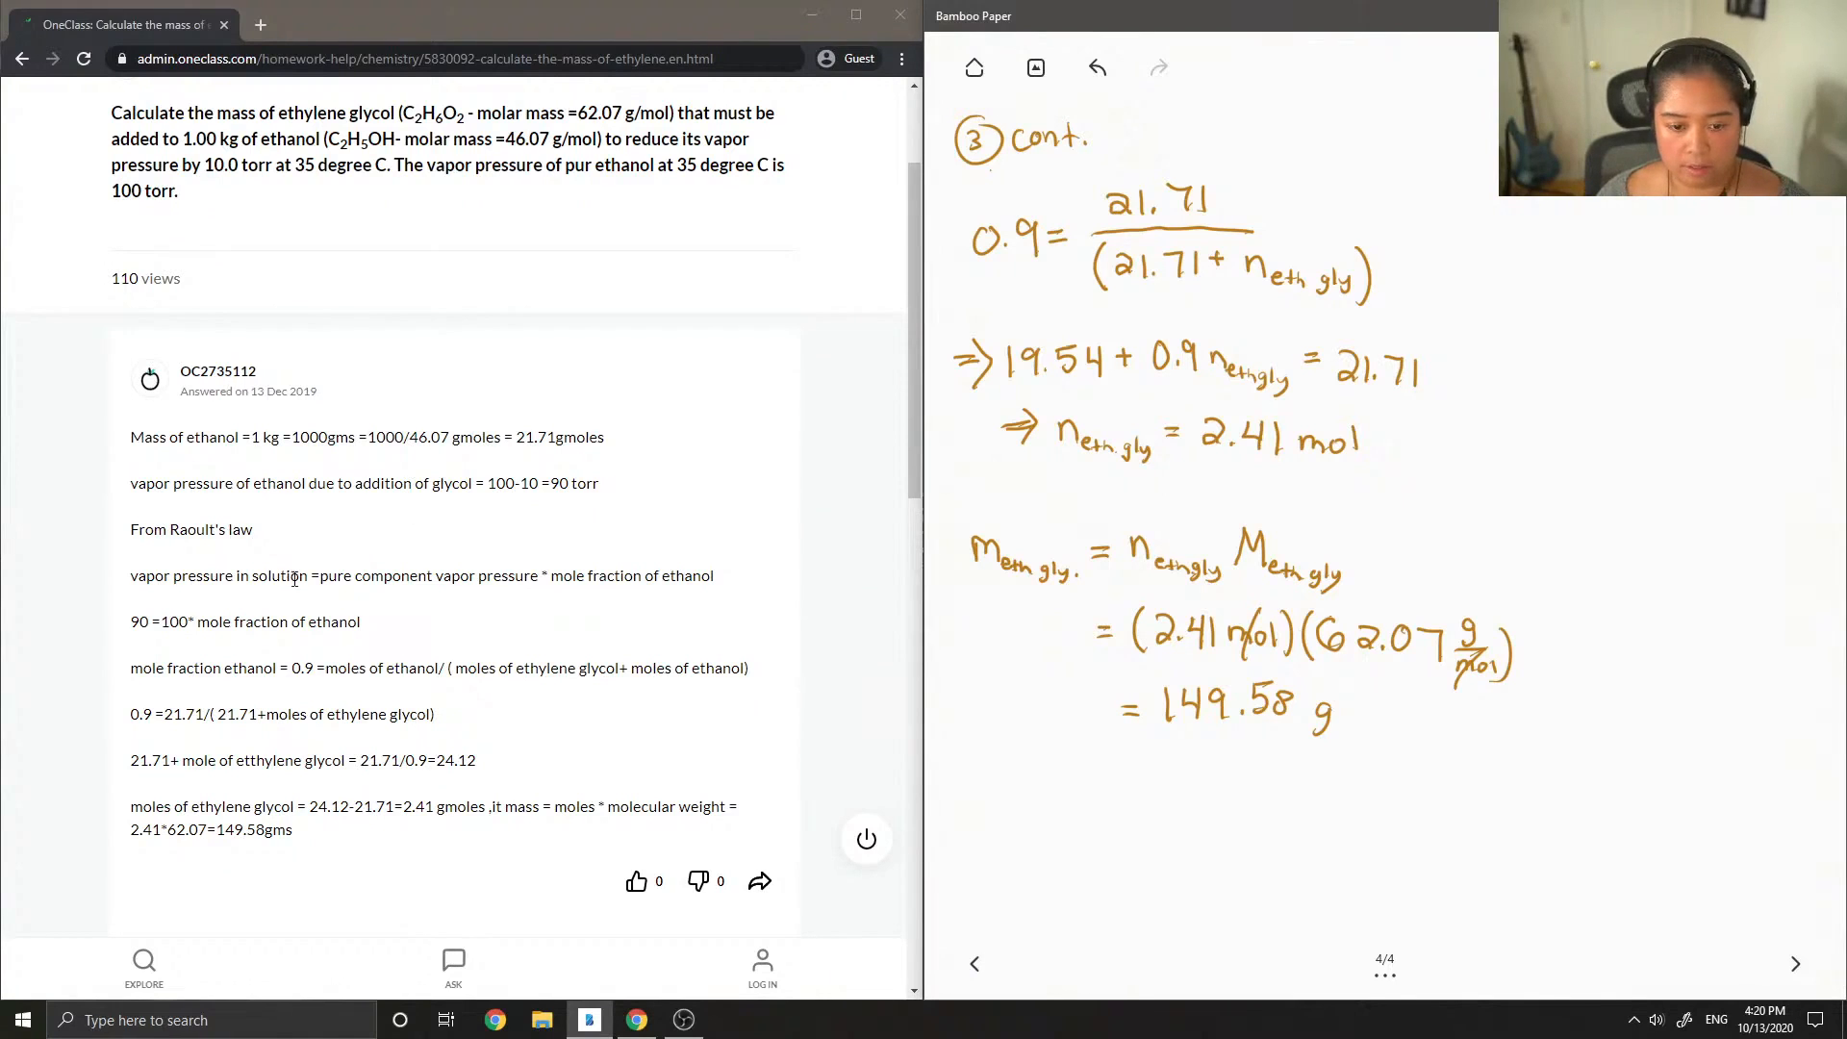
scroll(down, 3)
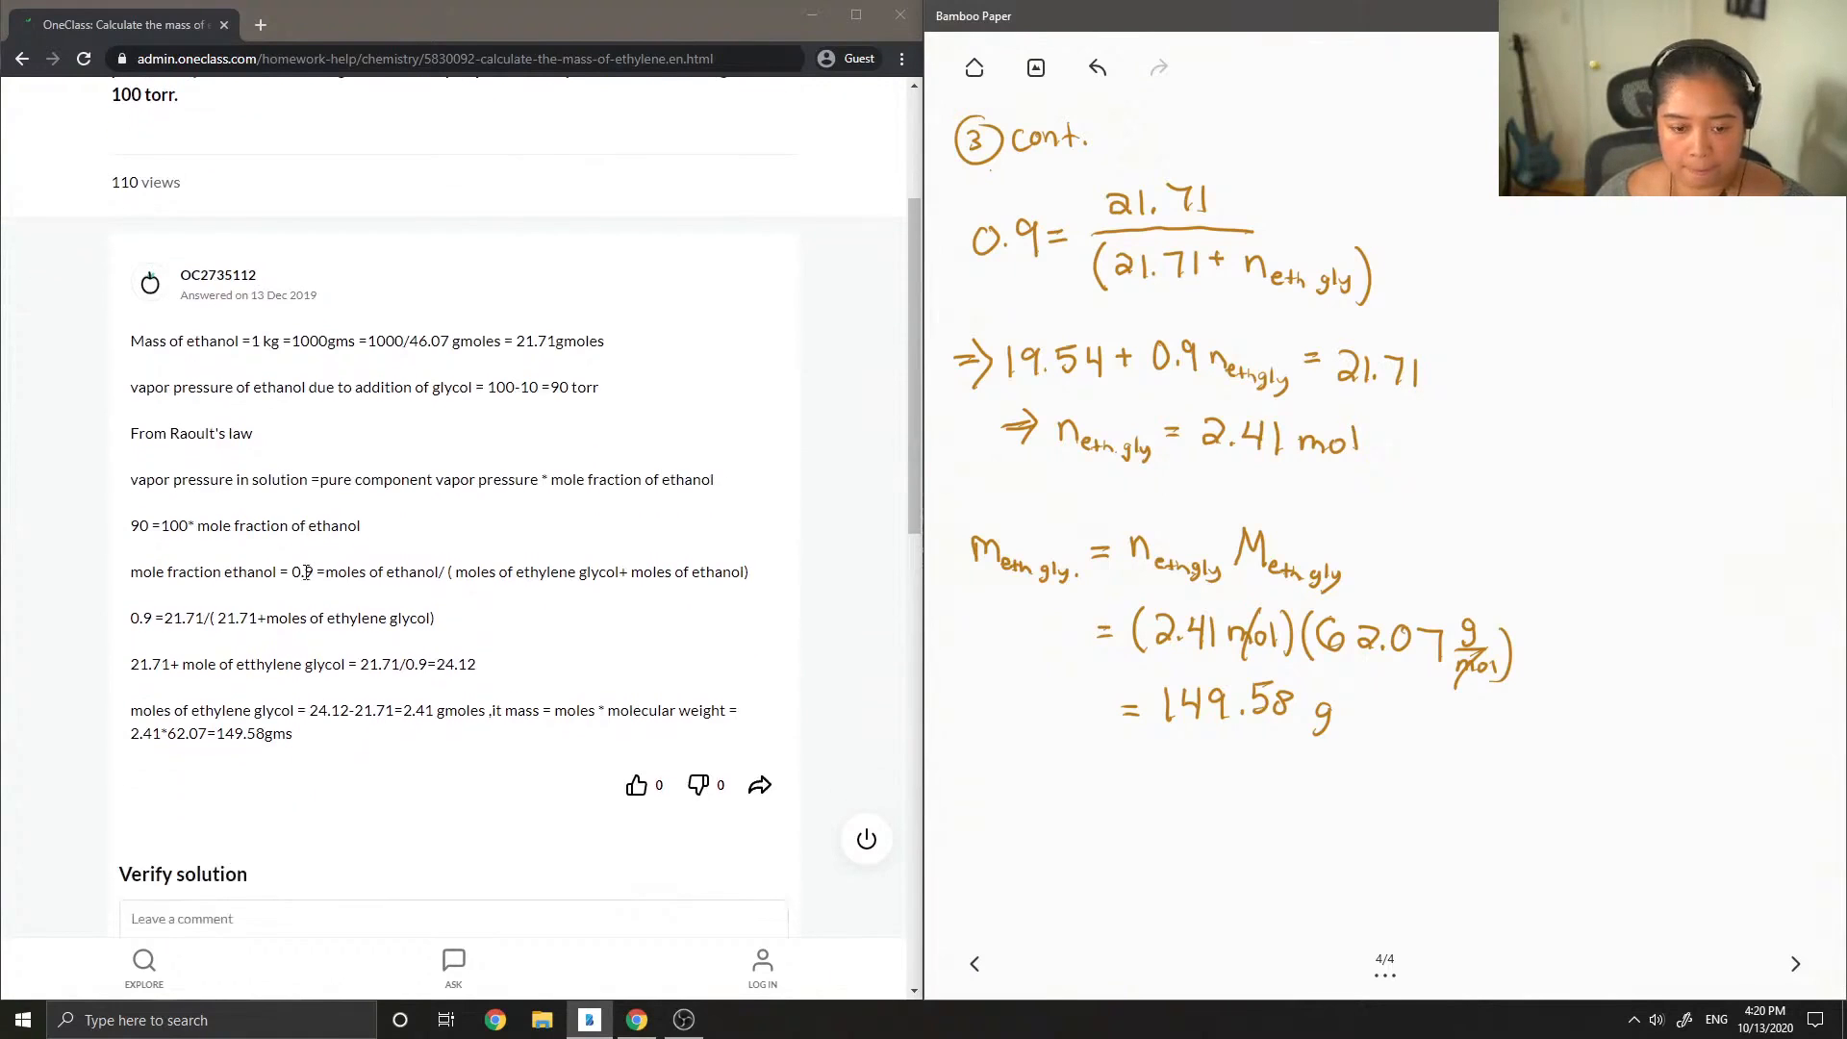
scroll(down, 3)
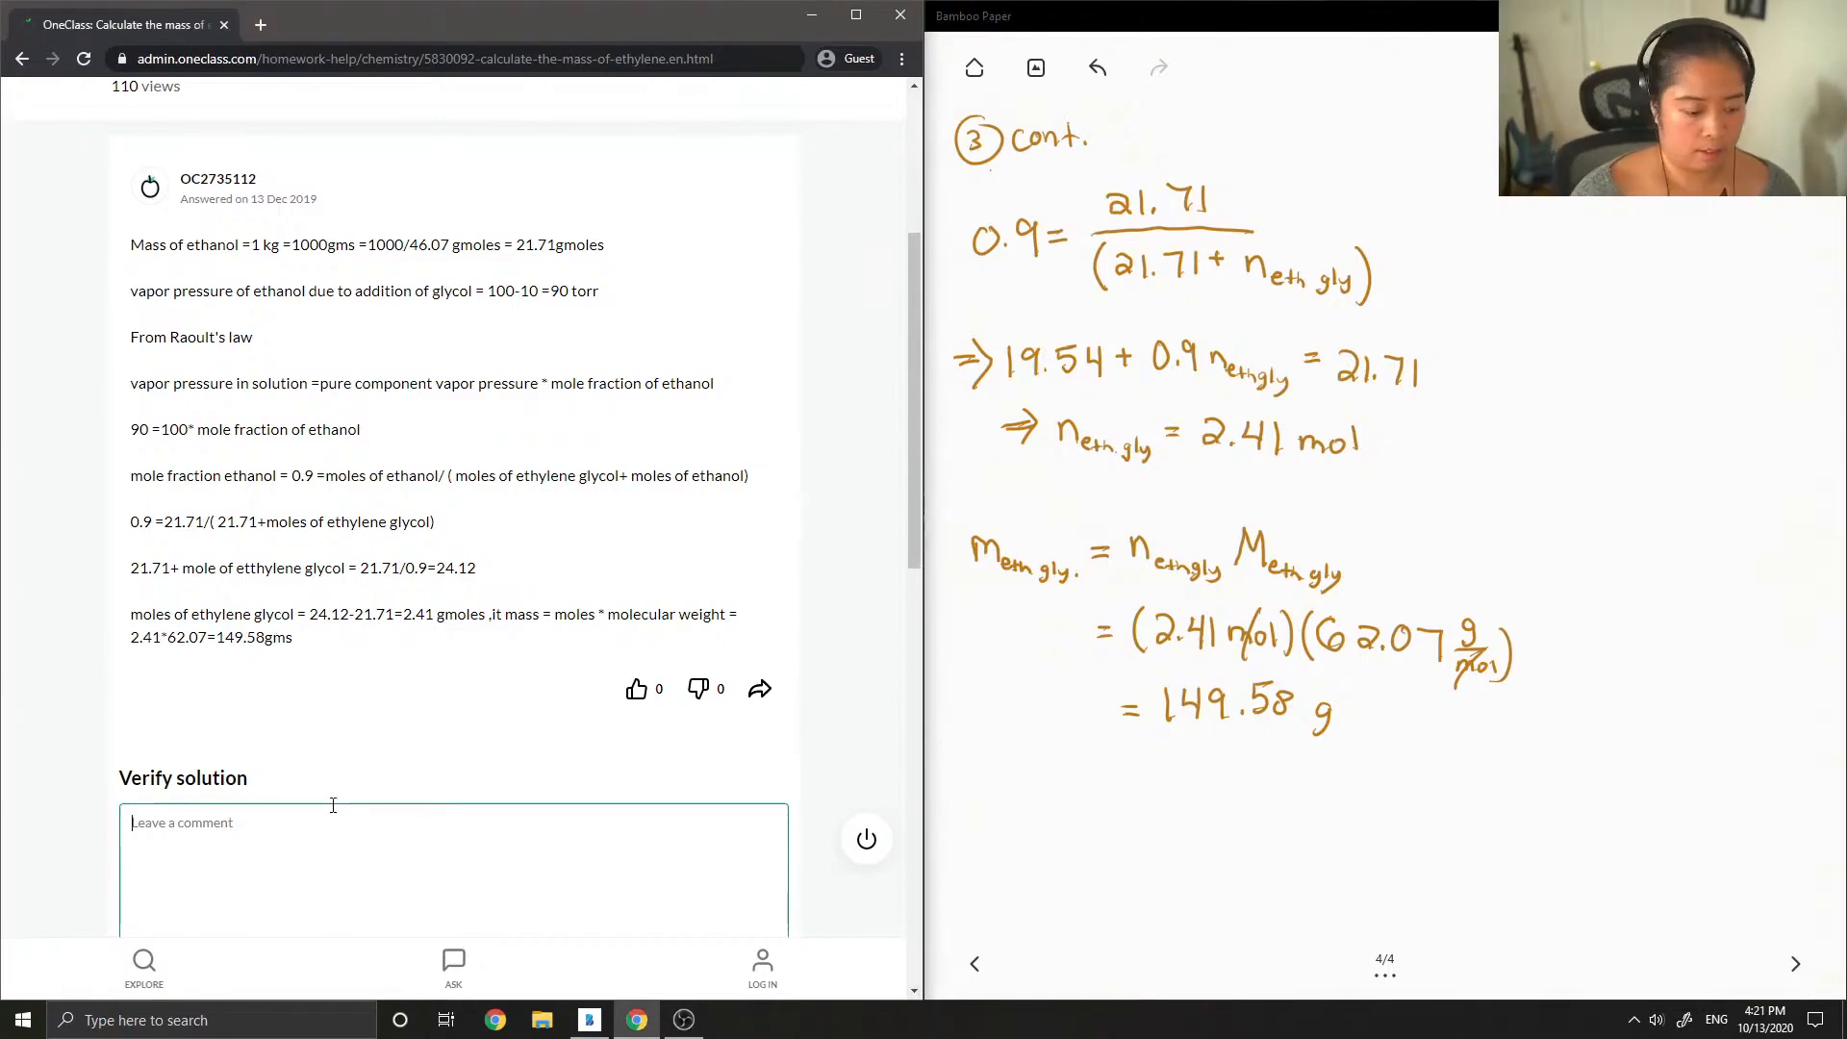
Comment 'Solution is correct!' and mark the posted answer as correct
text(S)
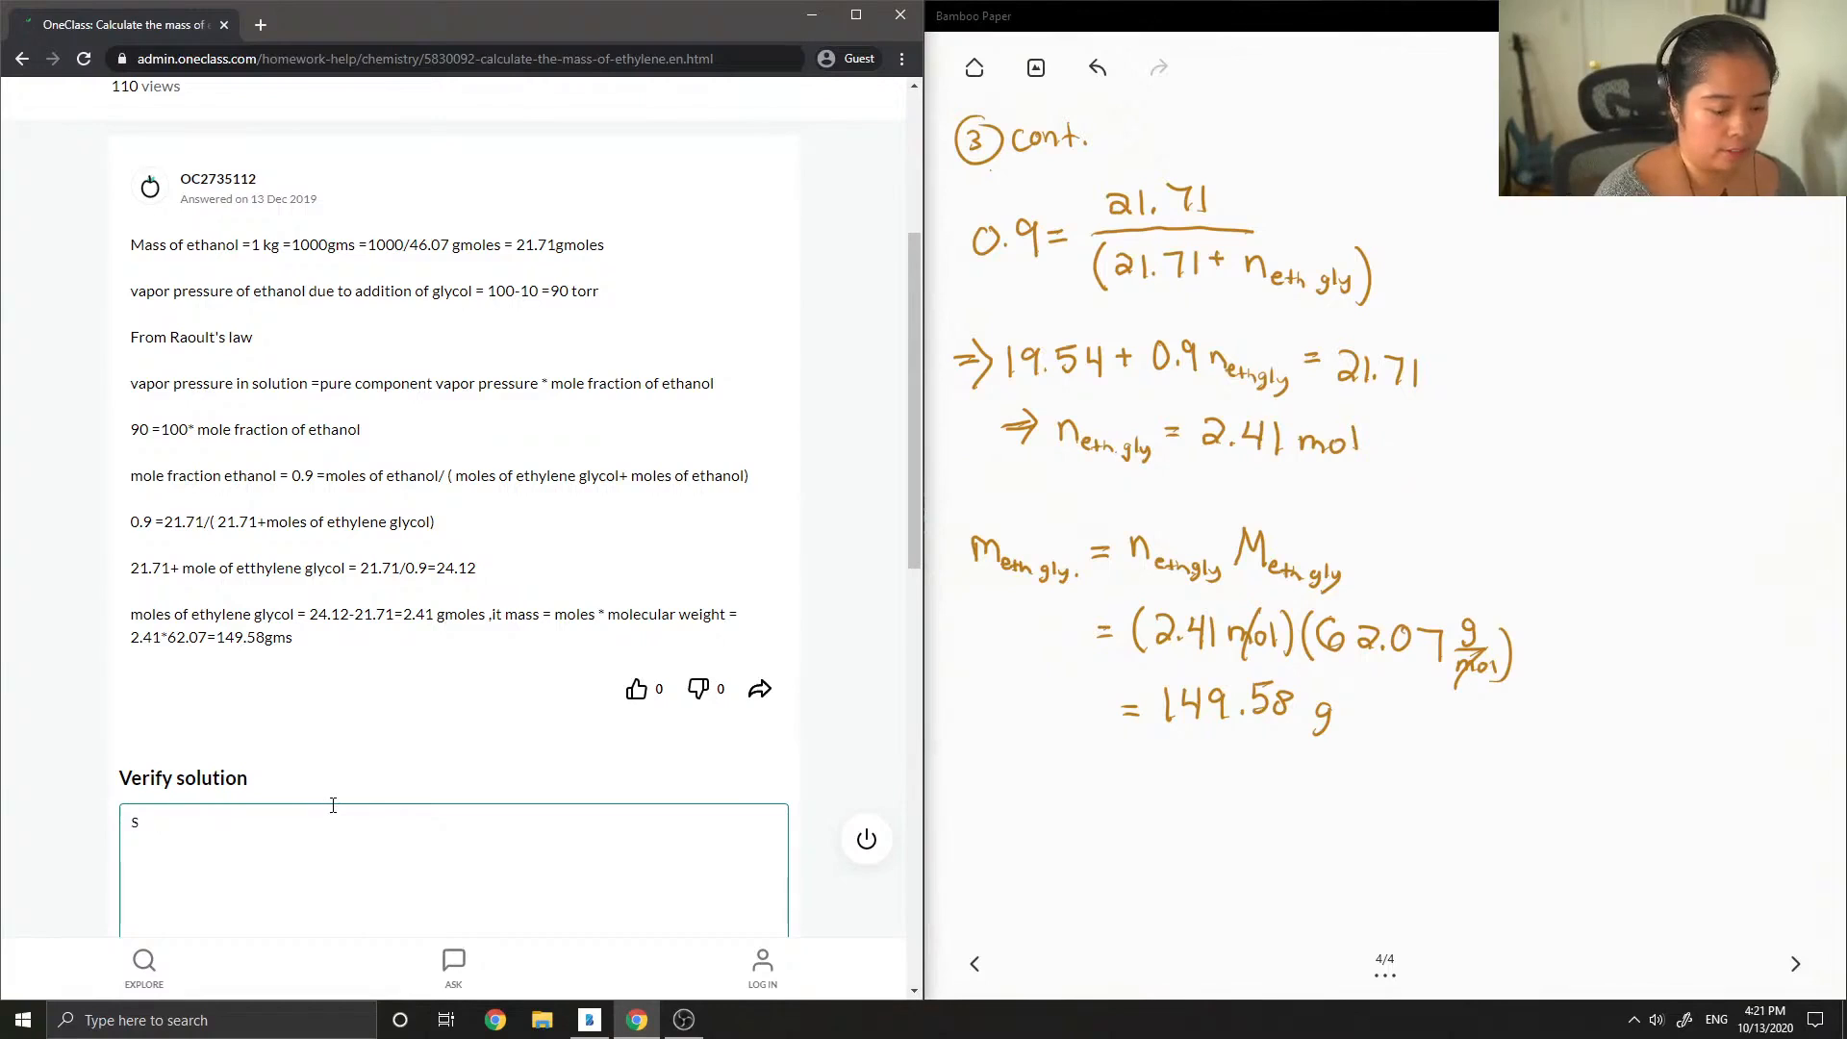
text(olution is c)
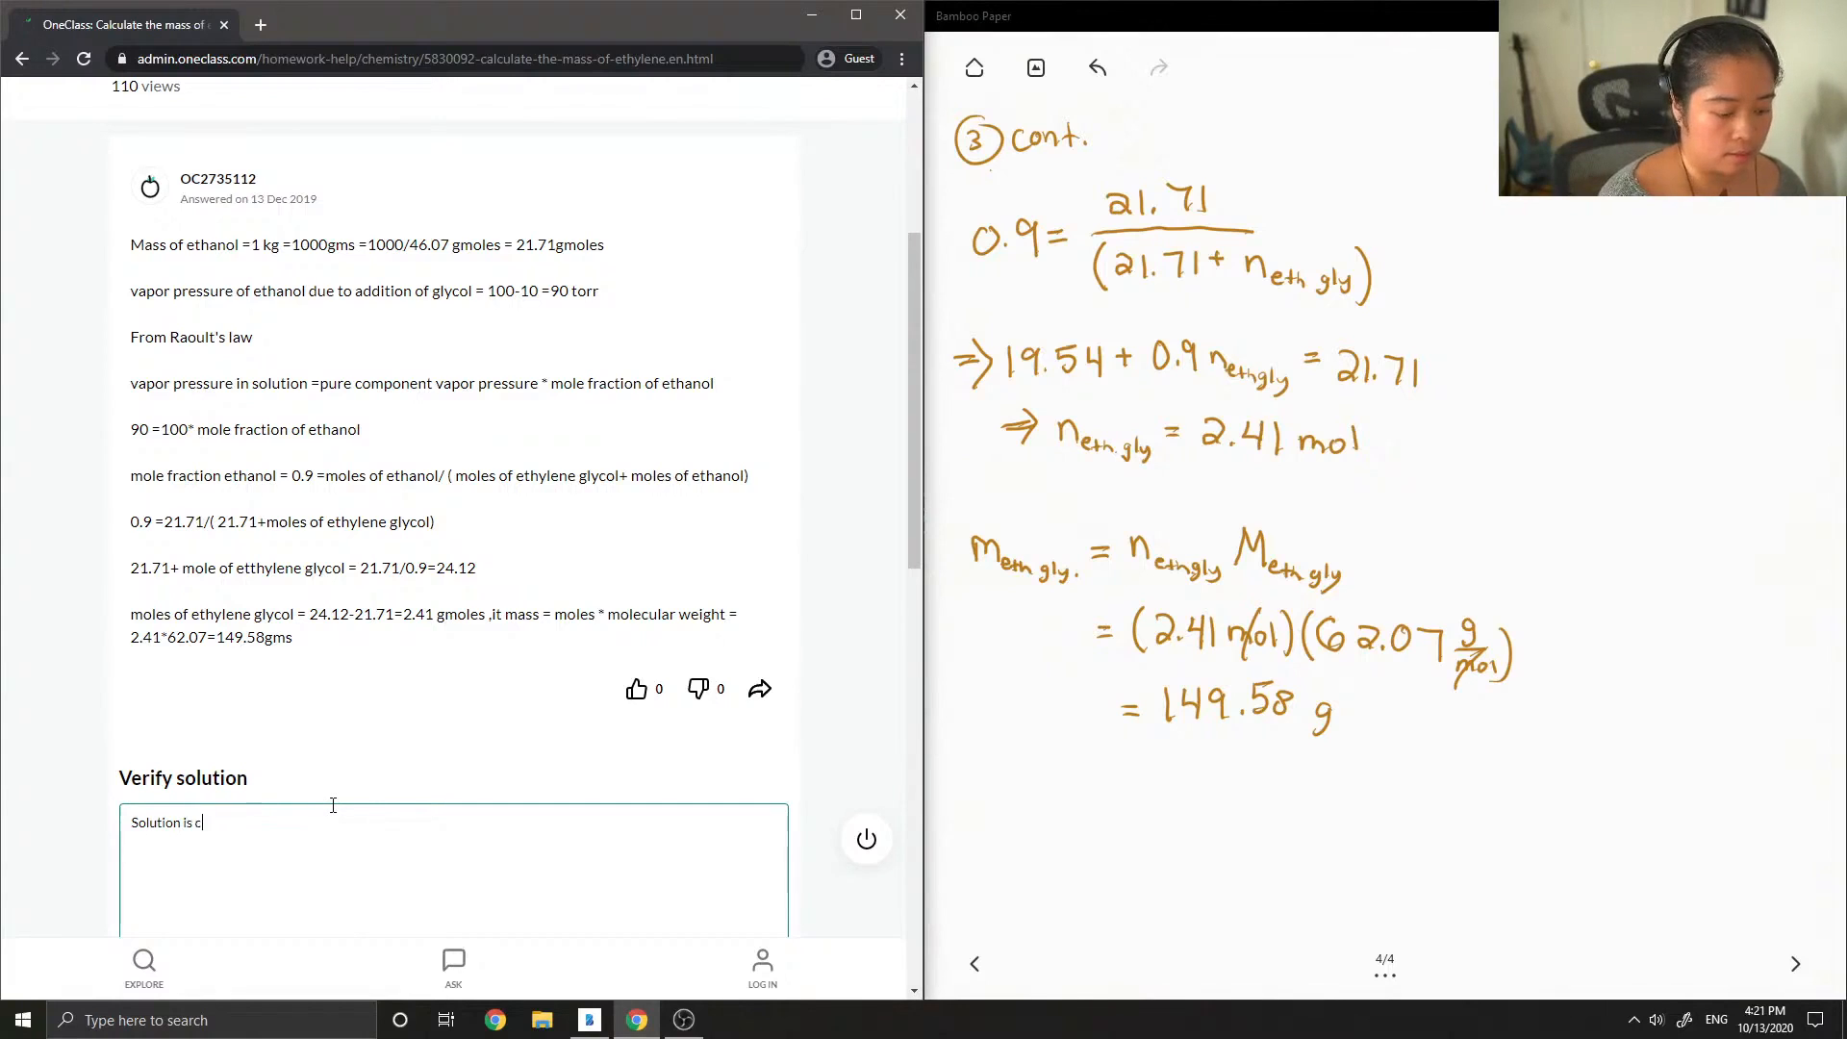
text(orrect)
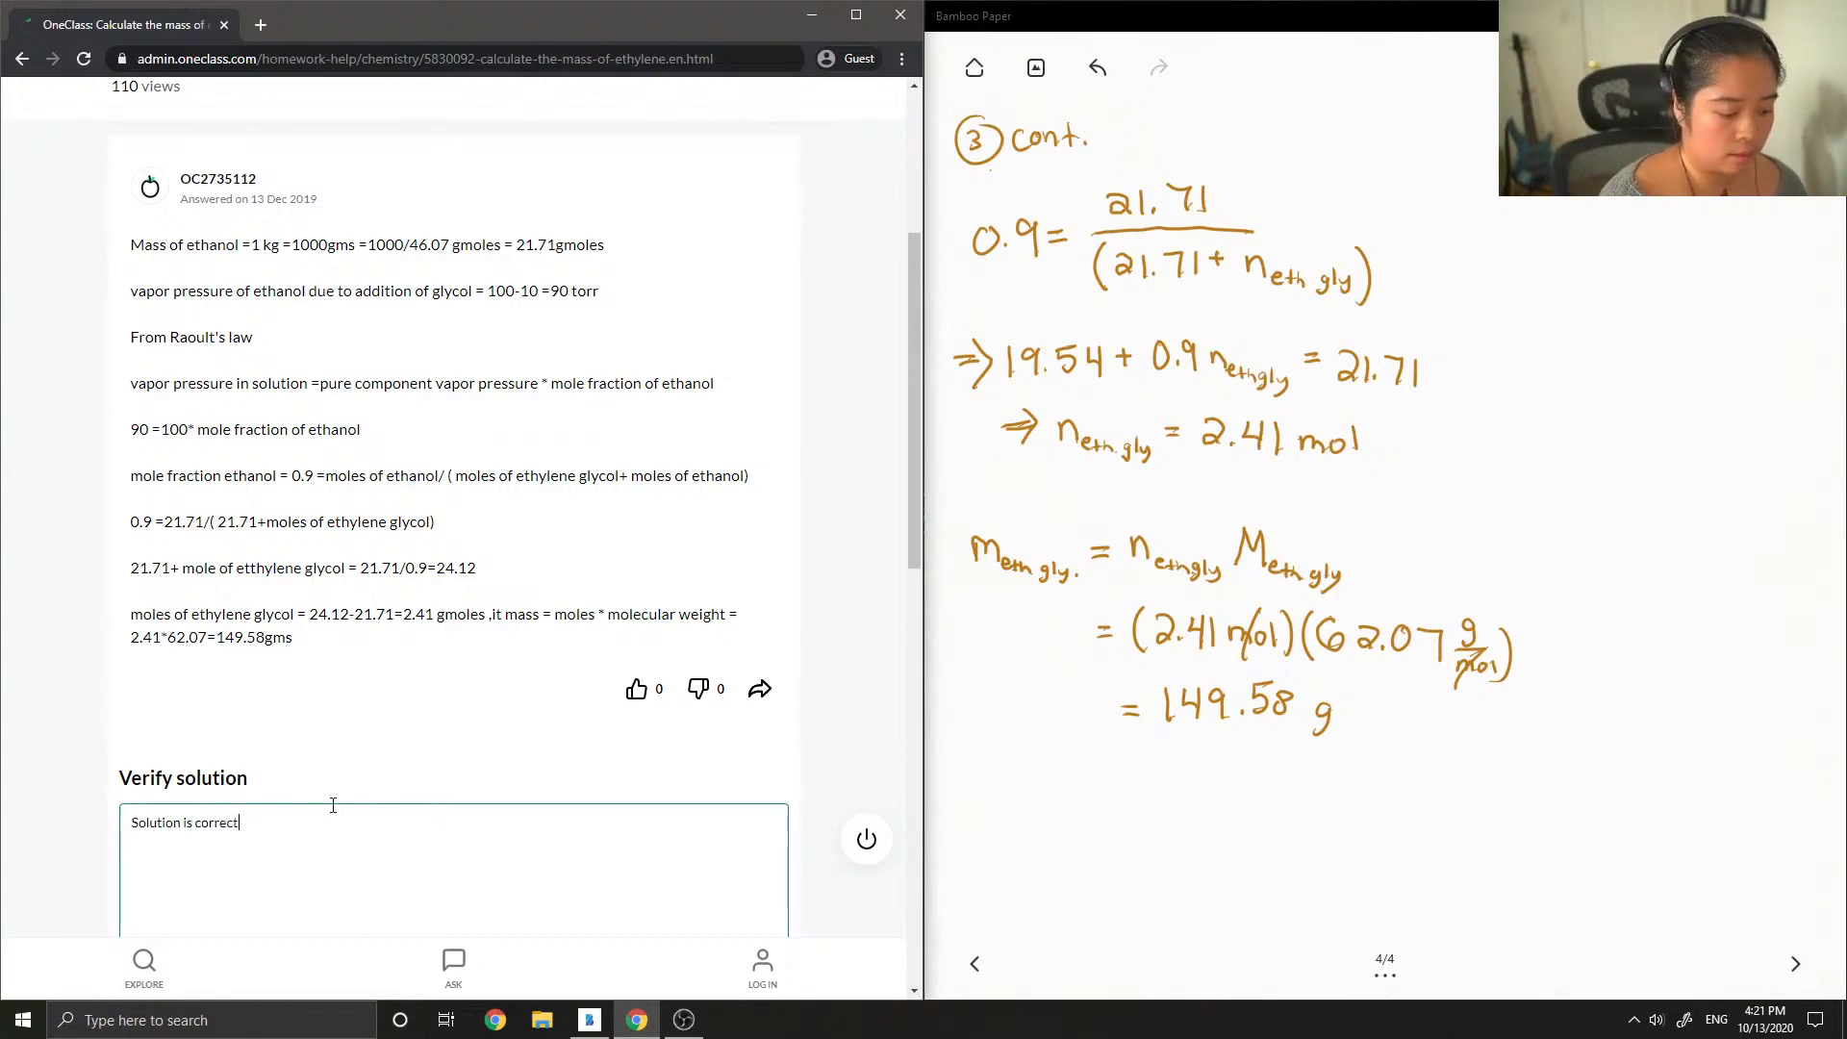
text(!)
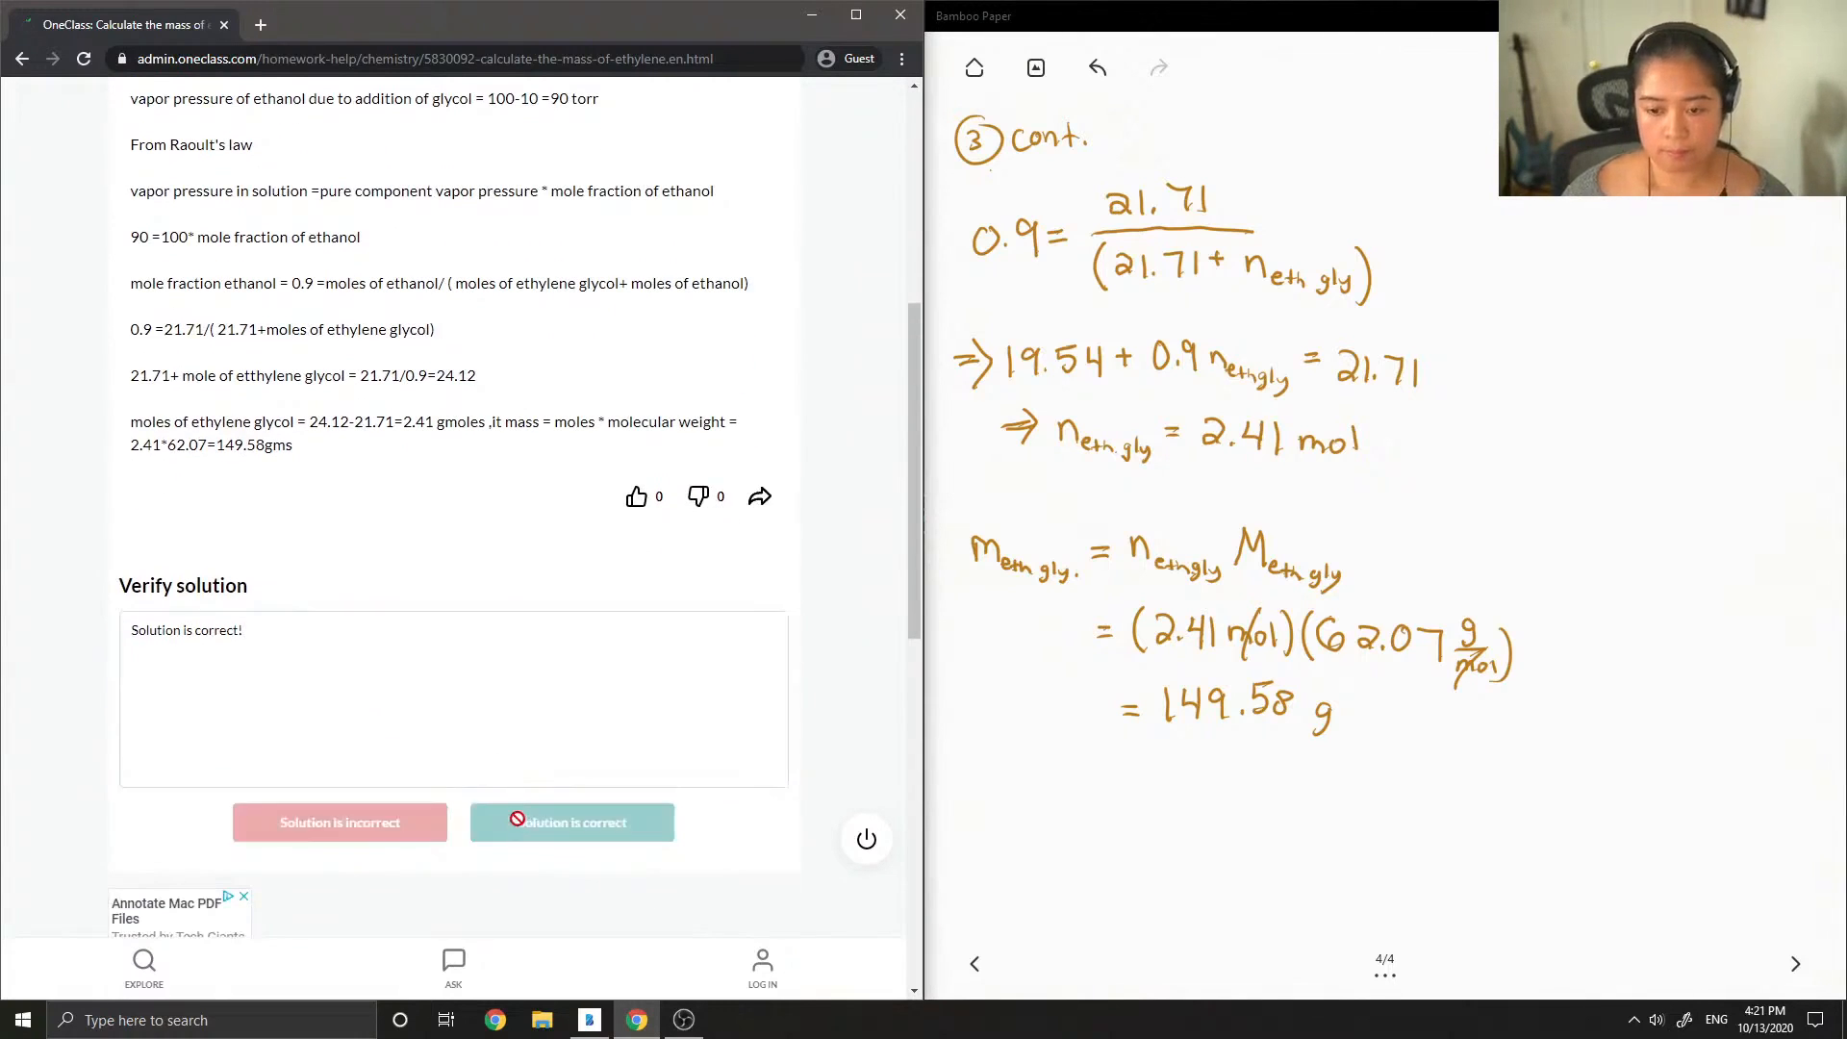
click(572, 820)
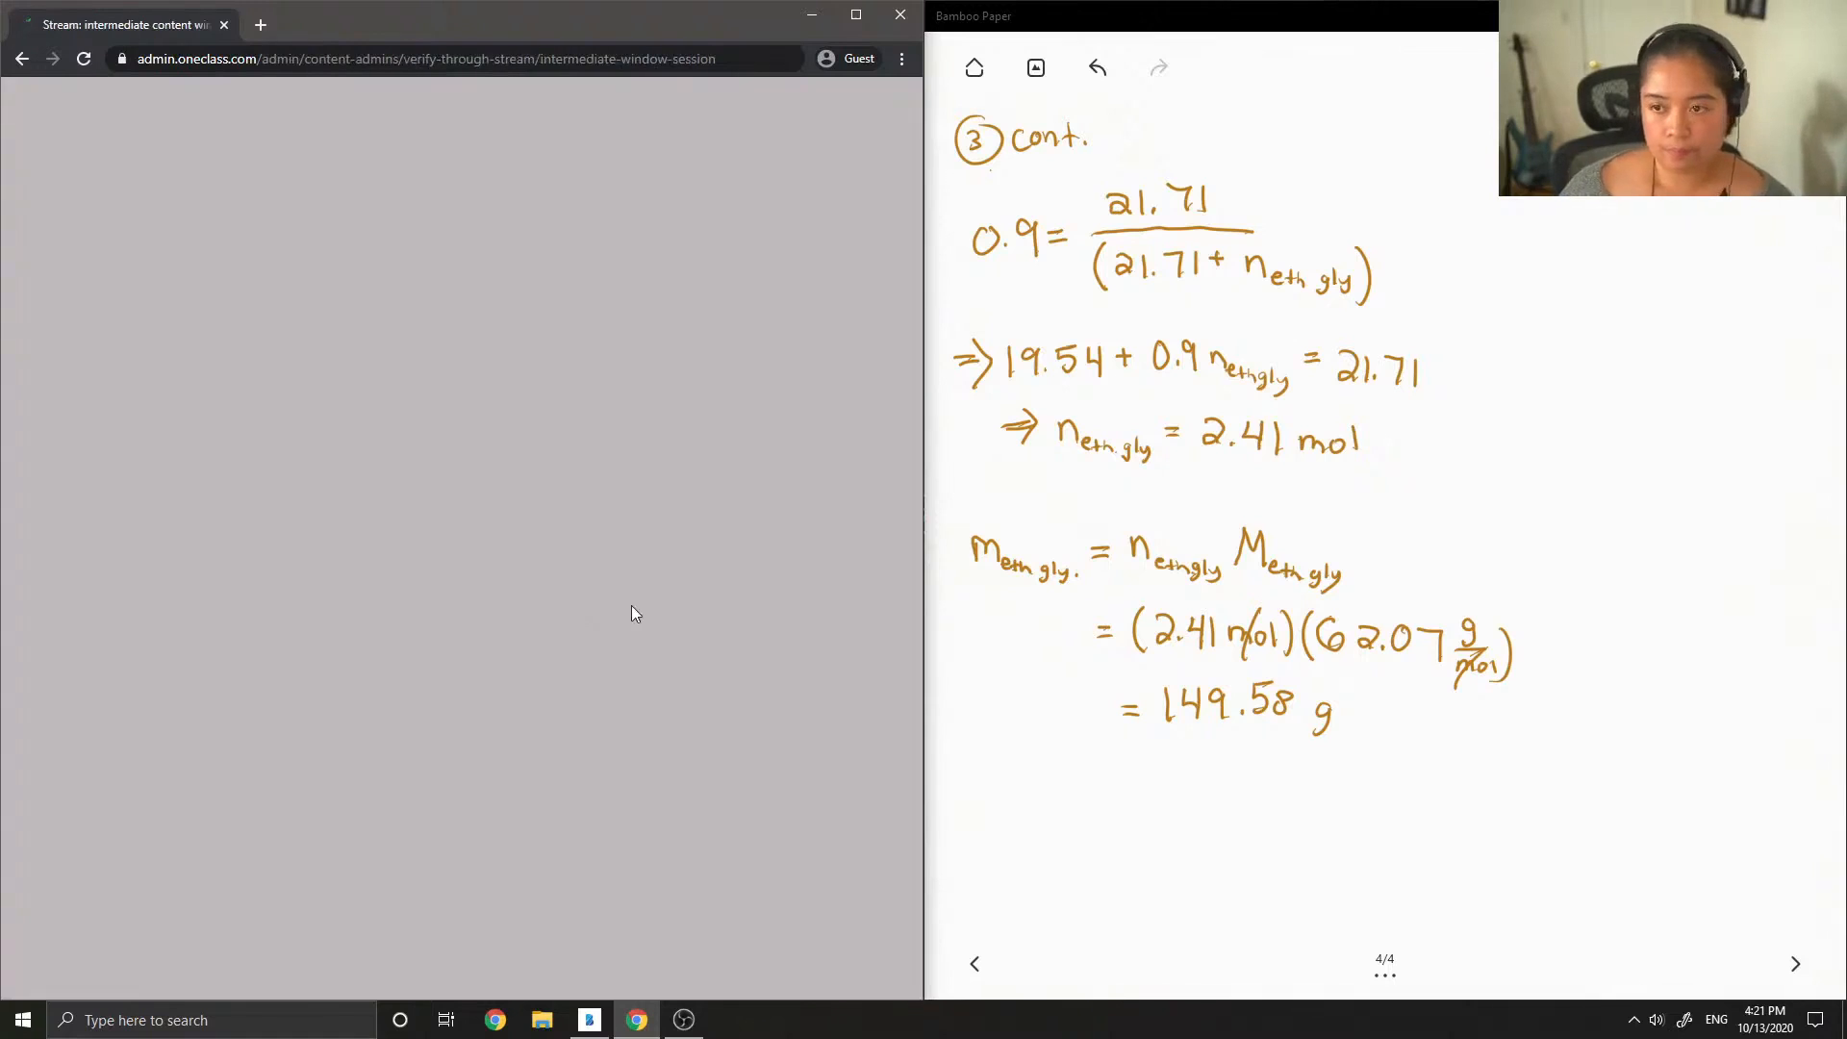